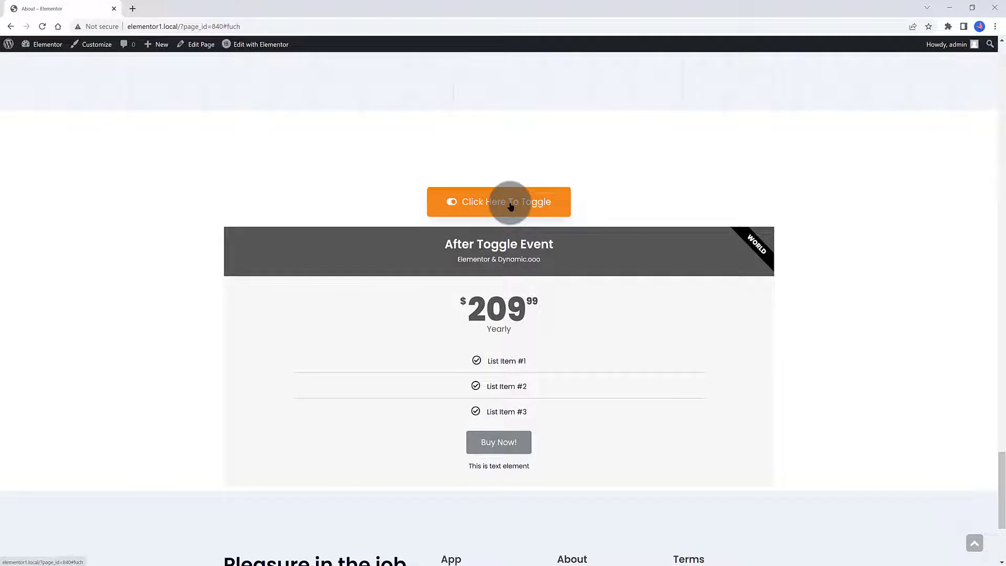
Test the existing toggle button several times, then show the installed plugins list.
click(509, 201)
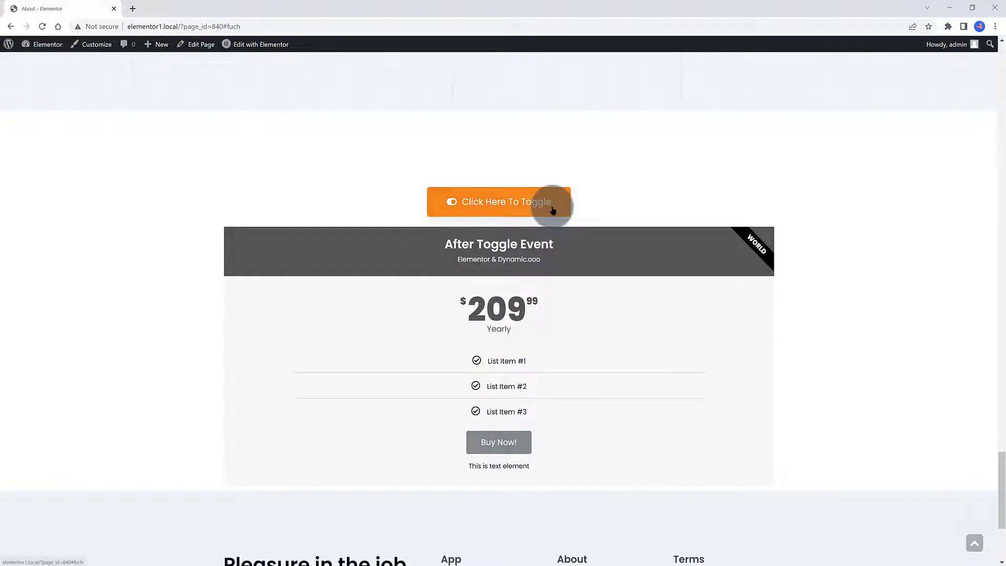
click(505, 202)
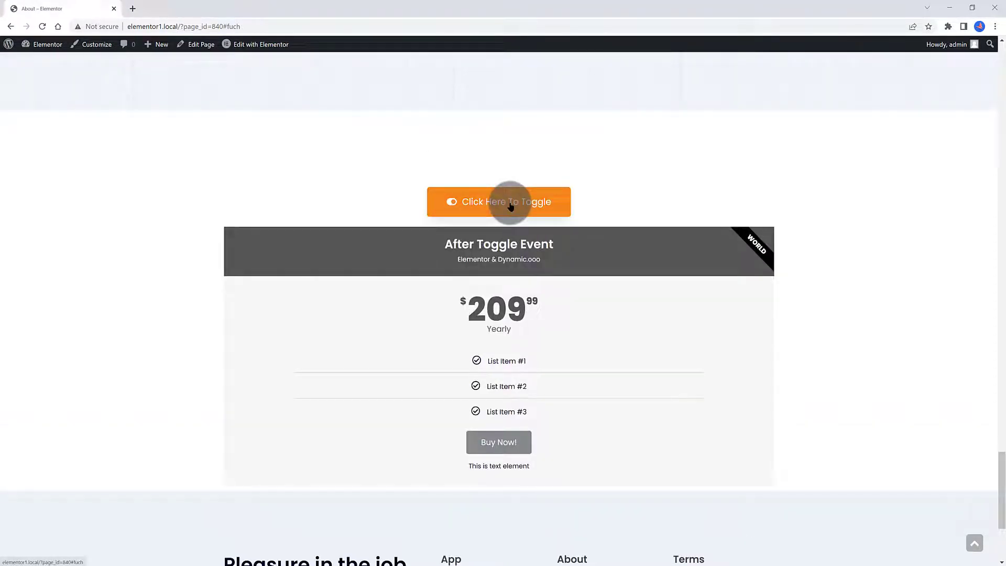
click(509, 202)
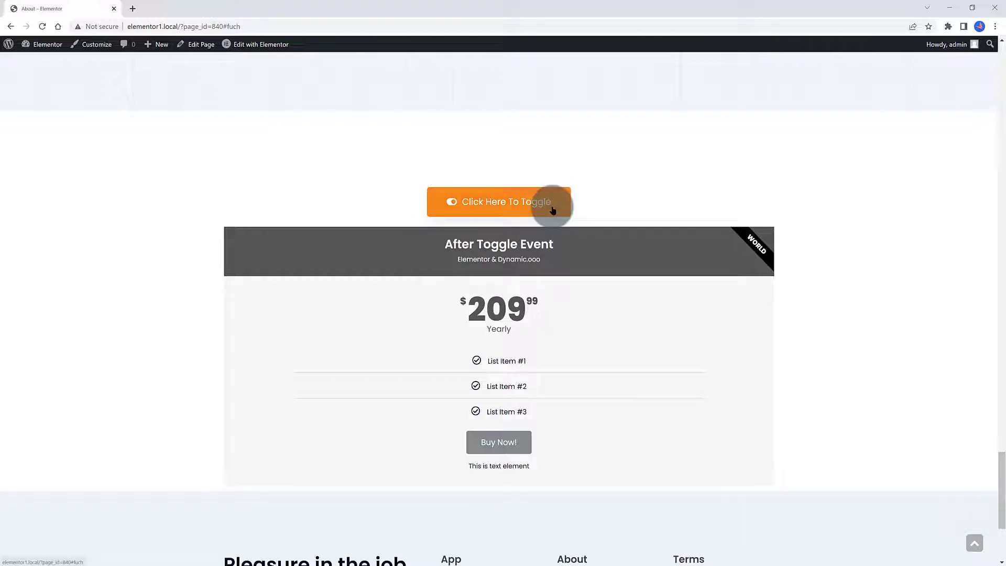
click(498, 202)
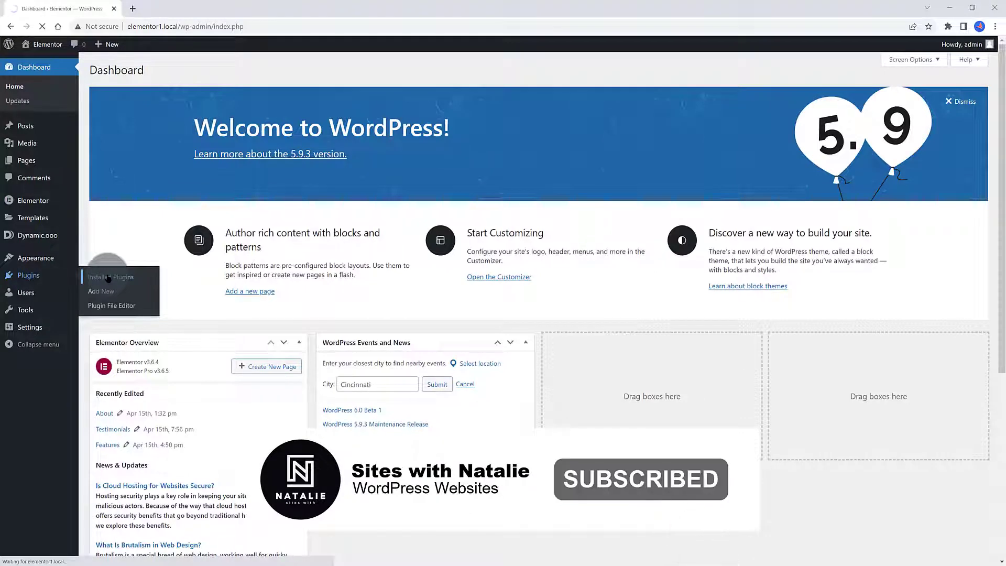
click(112, 277)
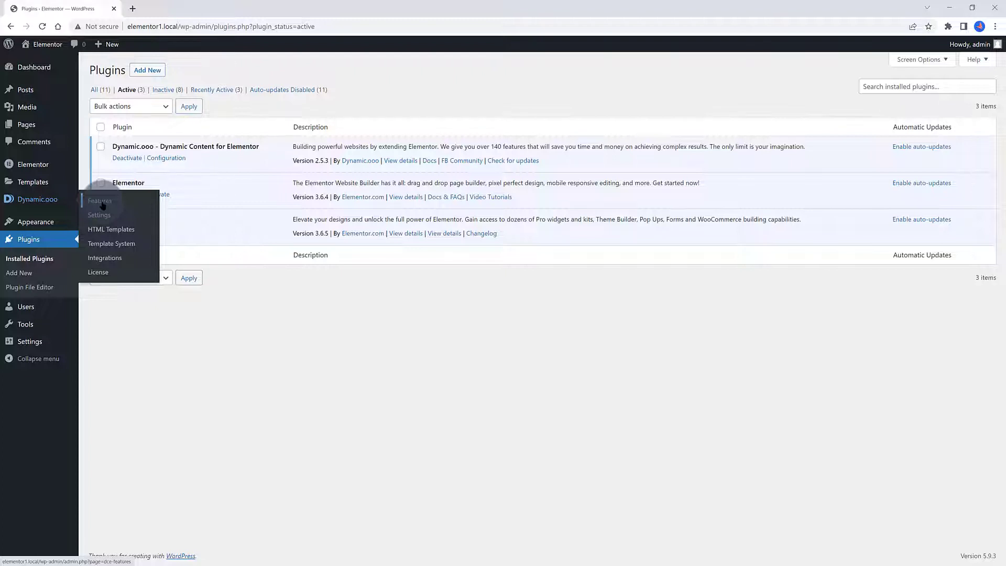
Show the Dynamic.ooo Features Extensions list, confirming Dynamic Visibility is active.
click(100, 201)
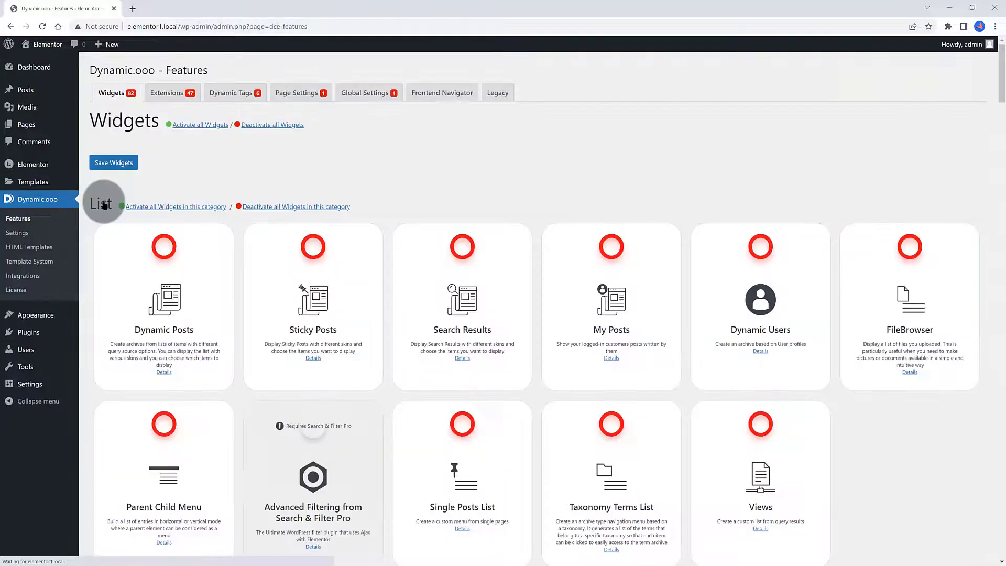
mouse_move(345, 169)
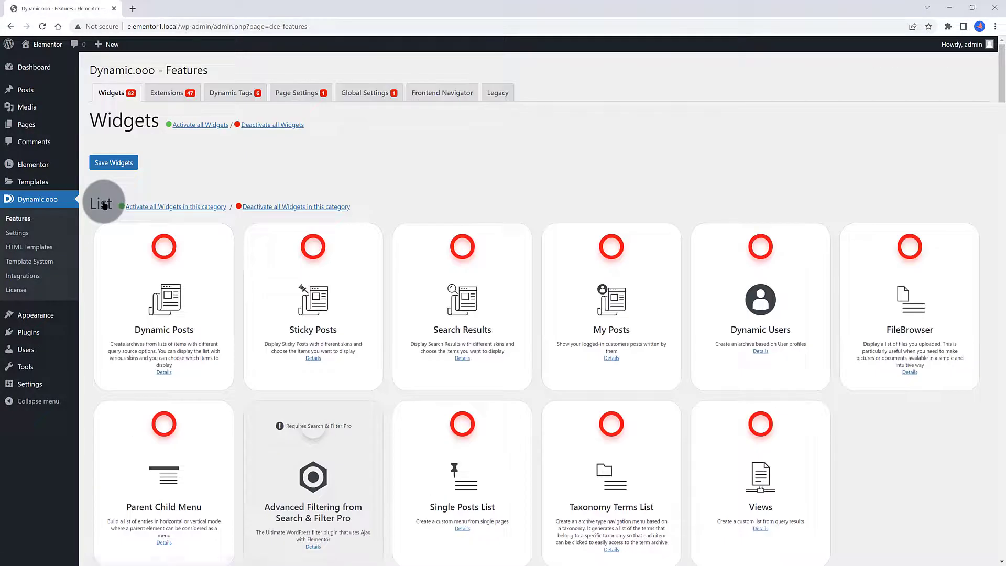
scroll(down, 3)
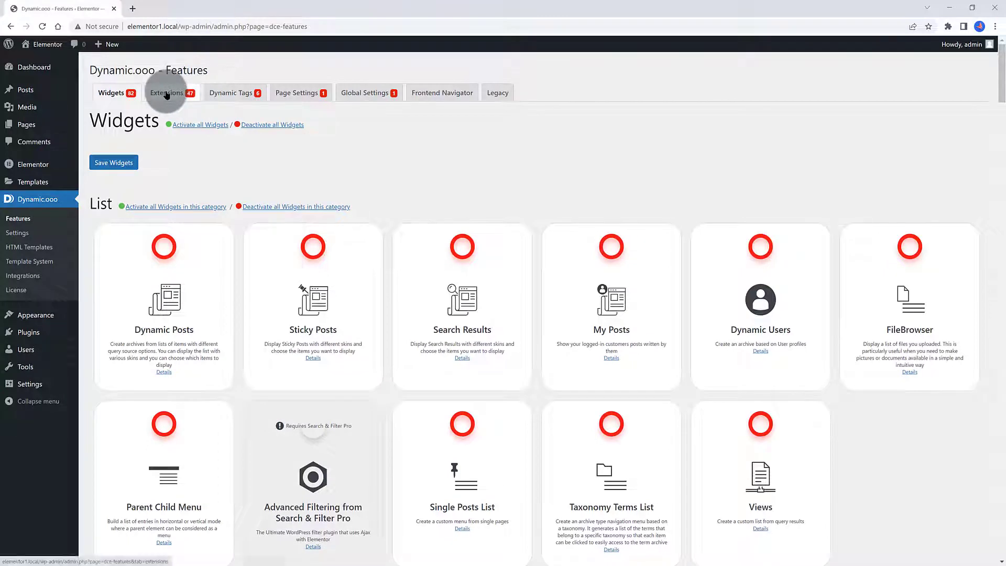
click(165, 93)
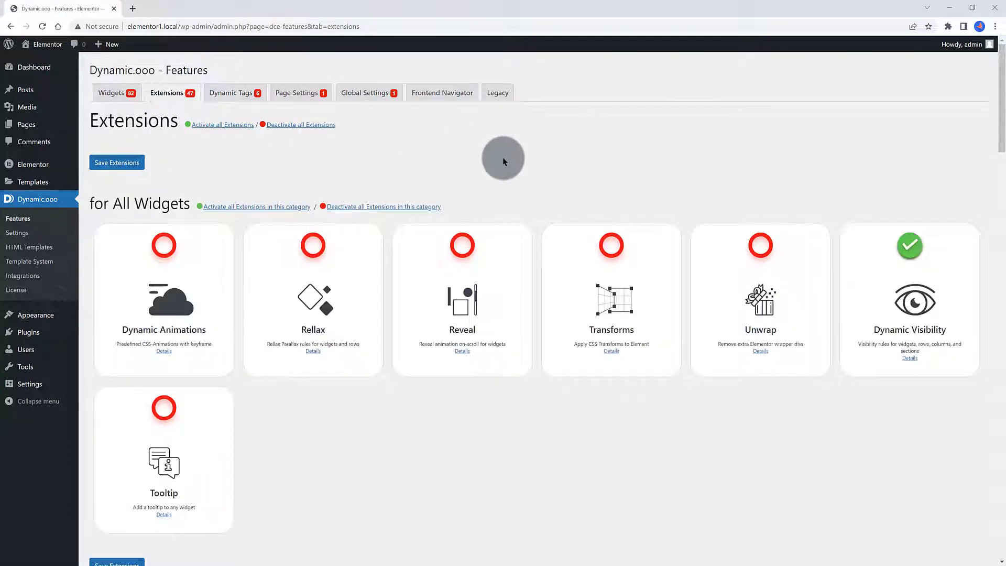
mouse_move(487, 168)
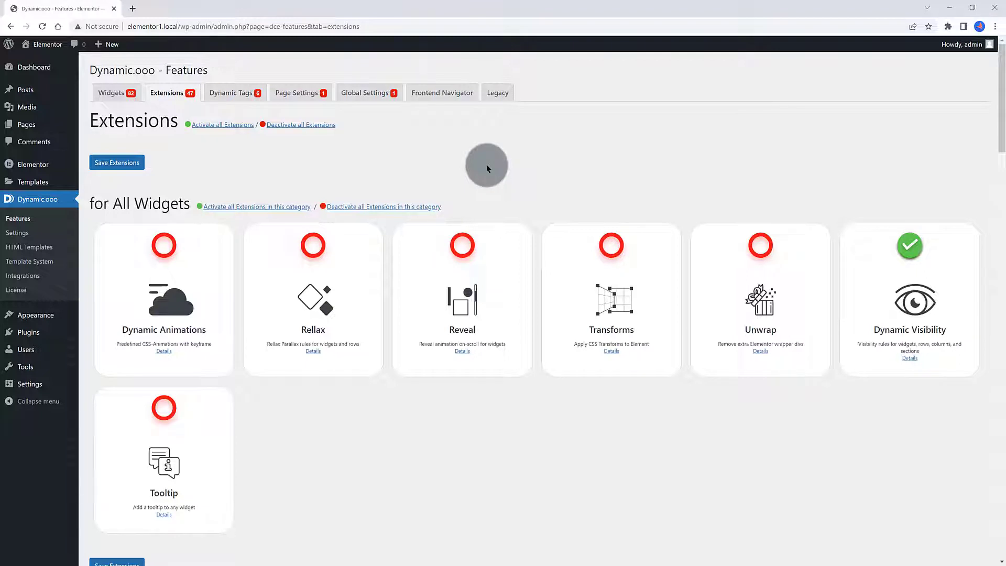
mouse_move(952, 281)
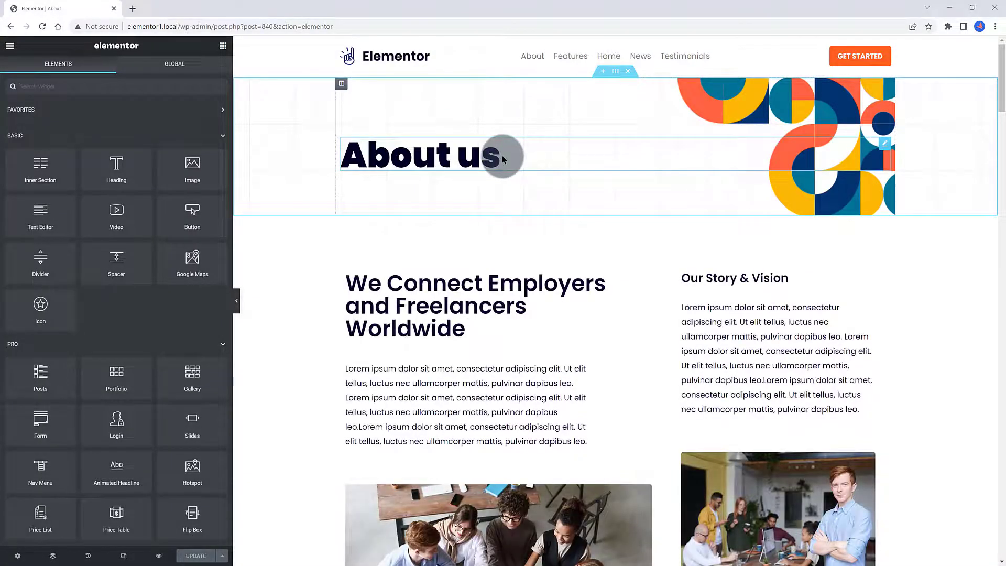
Delete the old toggle-and-pricing section from the About page.
scroll(down, 3)
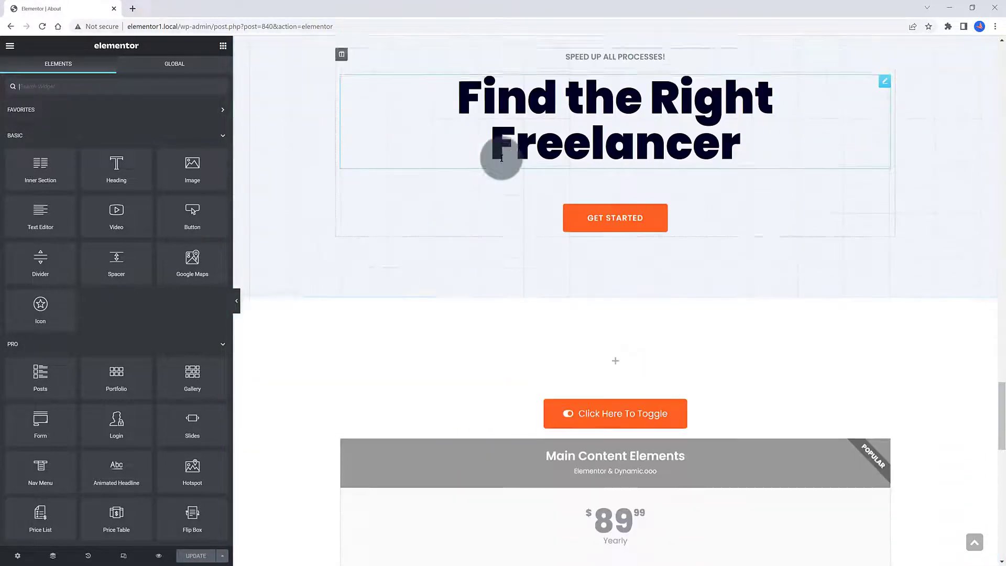
scroll(down, 3)
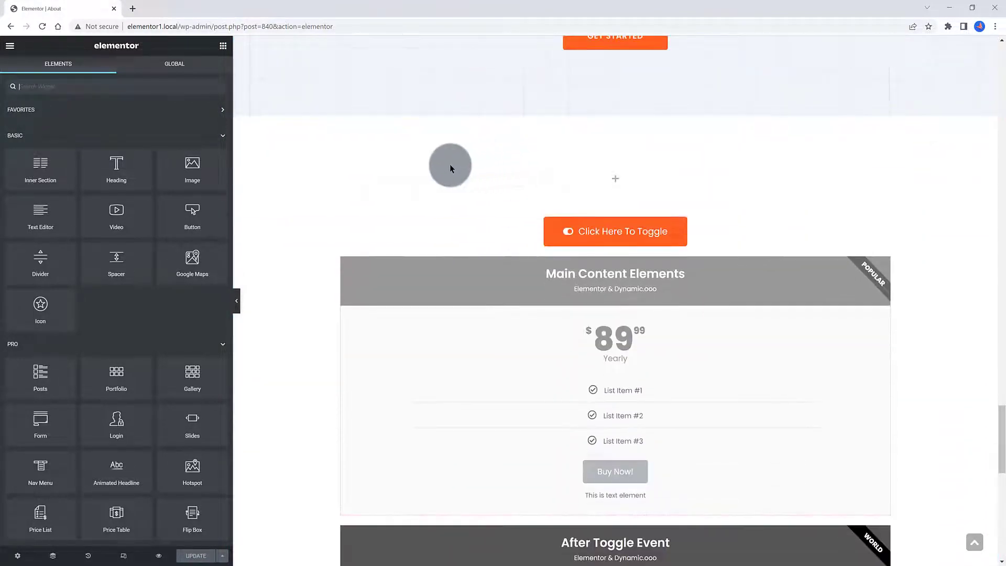
scroll(down, 3)
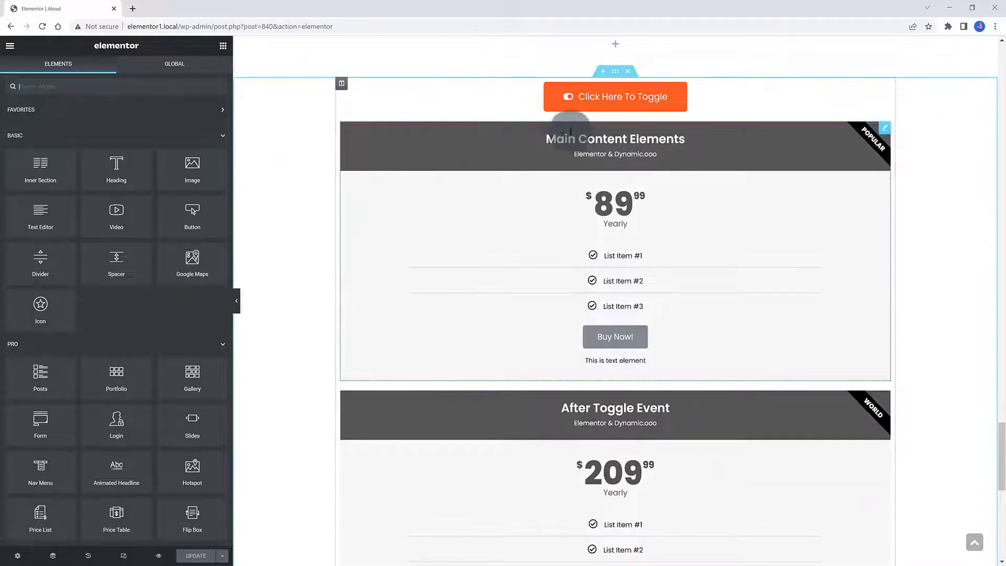
click(615, 96)
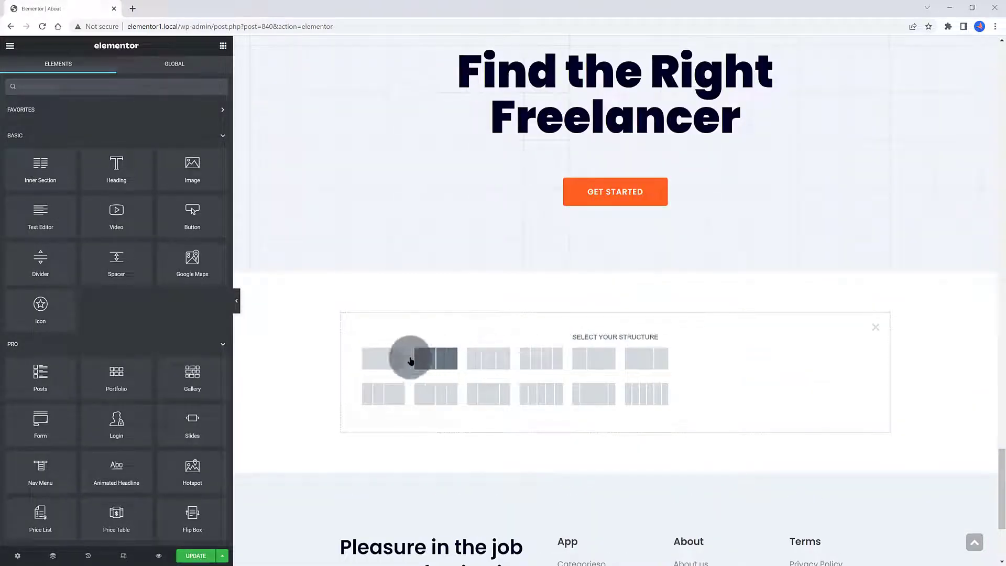
Add a single-column section and drop a Button widget into it.
click(382, 358)
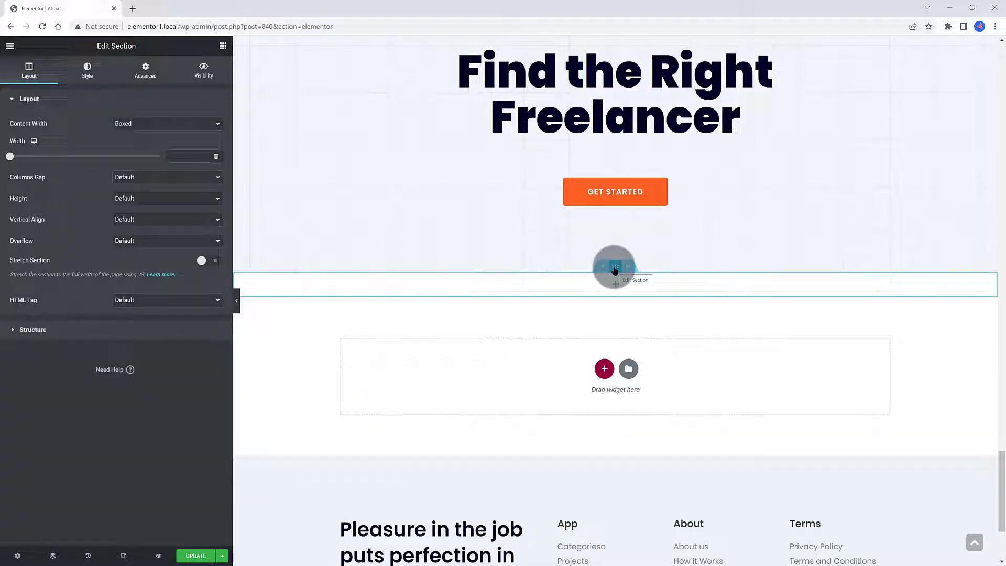
click(145, 70)
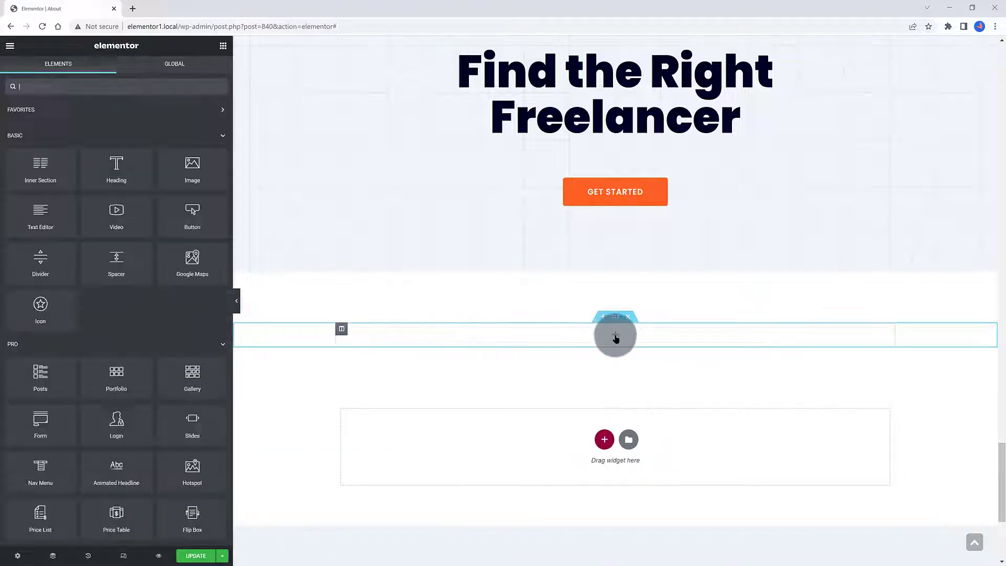
text(button)
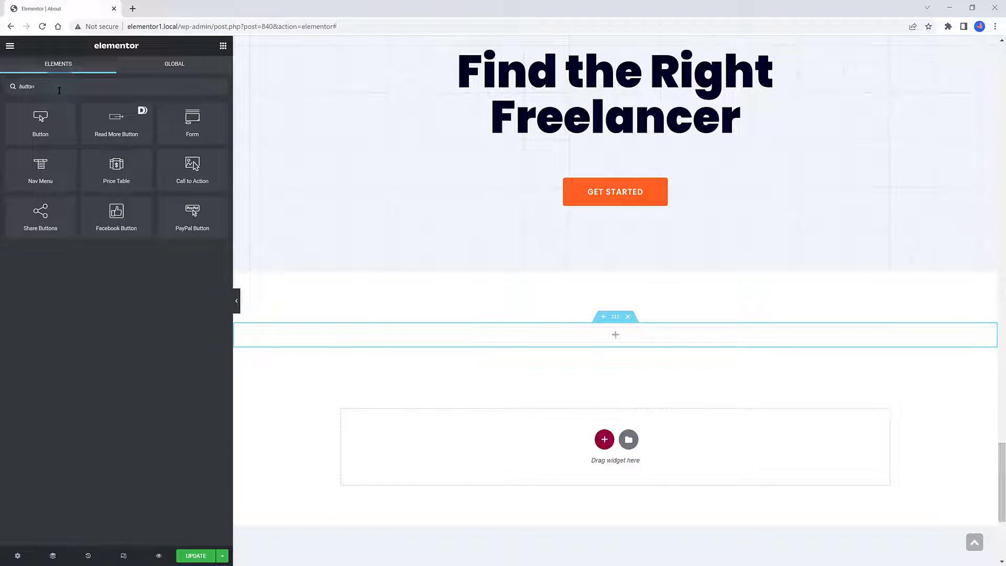
drag(40, 122, 649, 446)
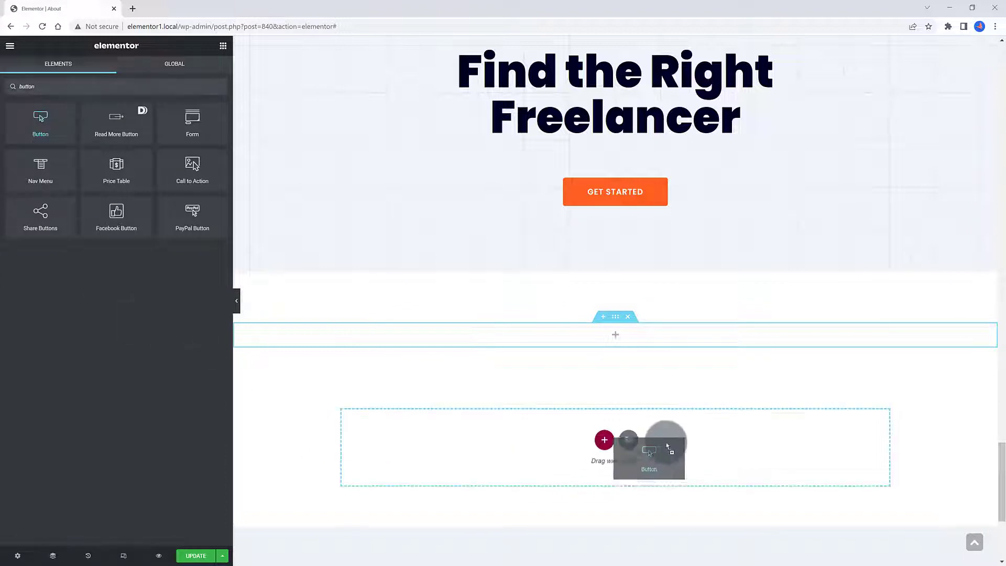
drag(649, 449, 646, 340)
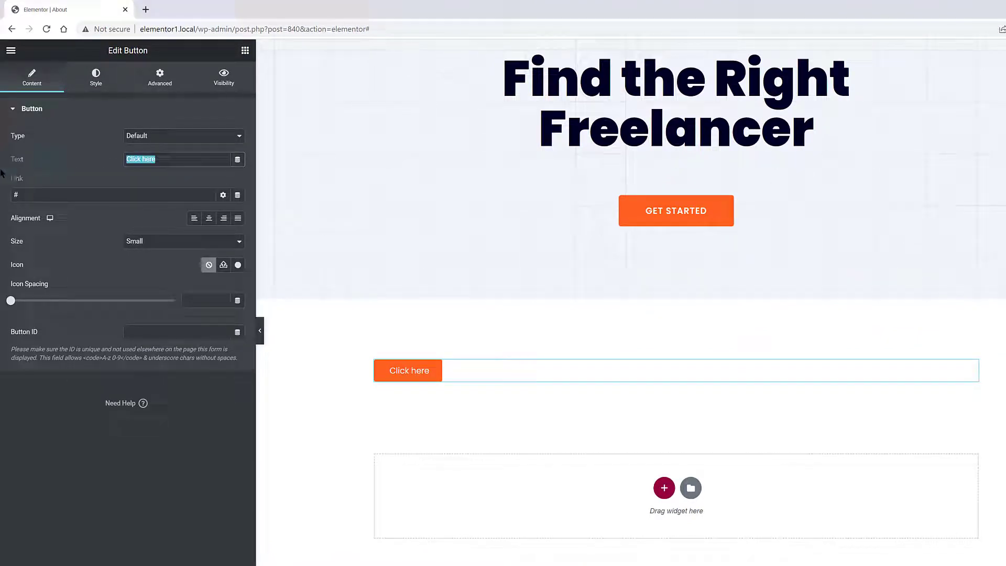
Set the button to medium size with a toggle-switch icon from the library.
text(C)
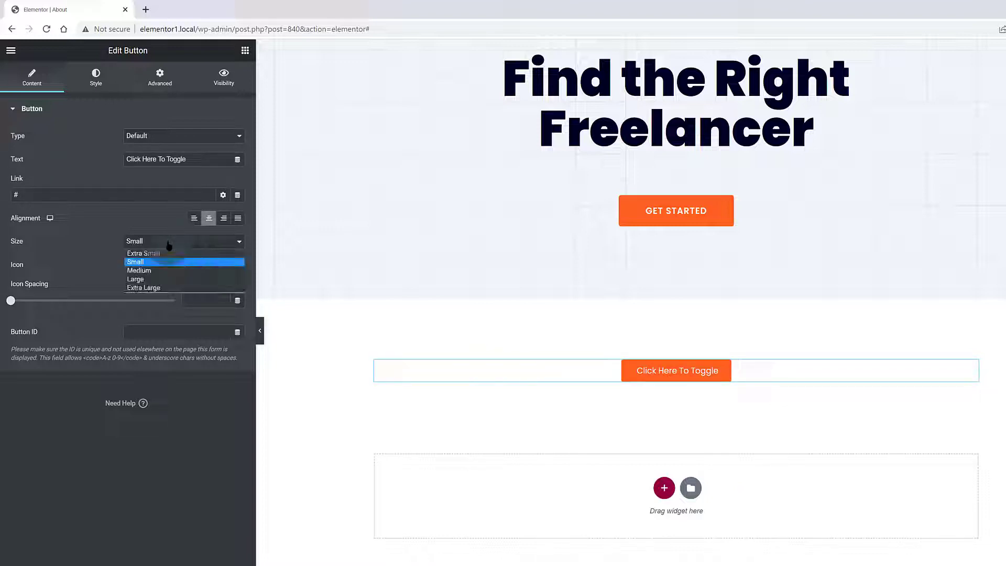
click(139, 269)
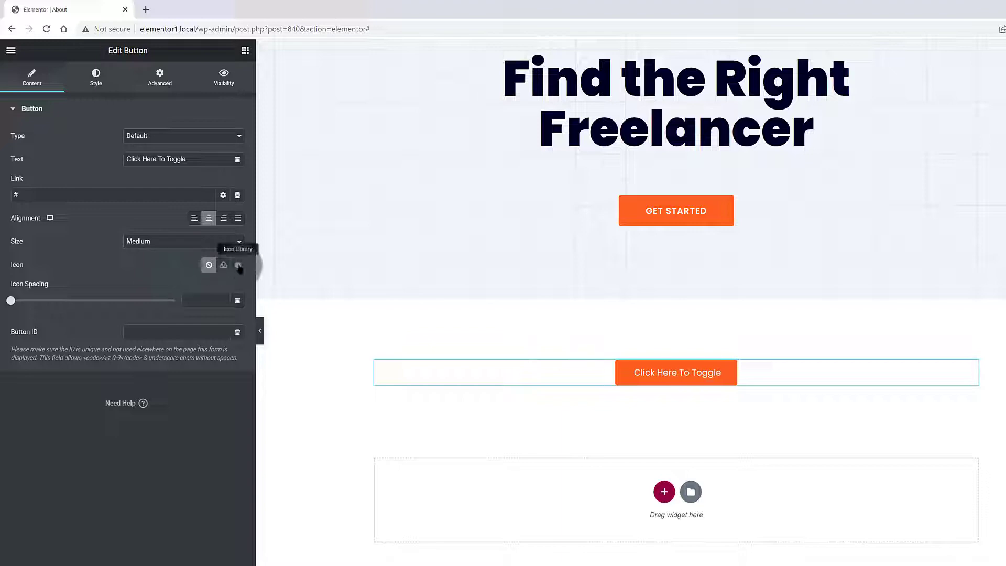
click(238, 265)
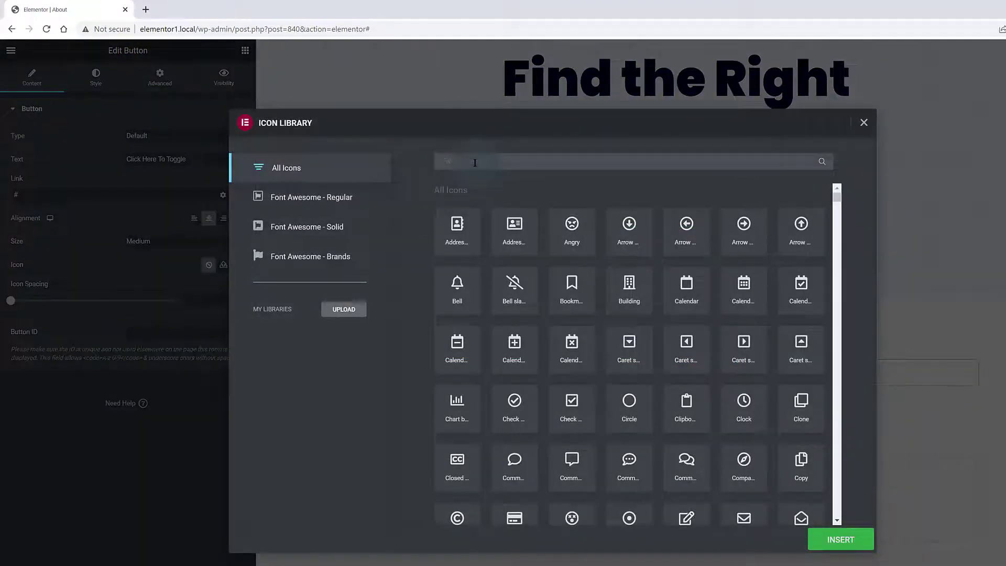
text(toggl)
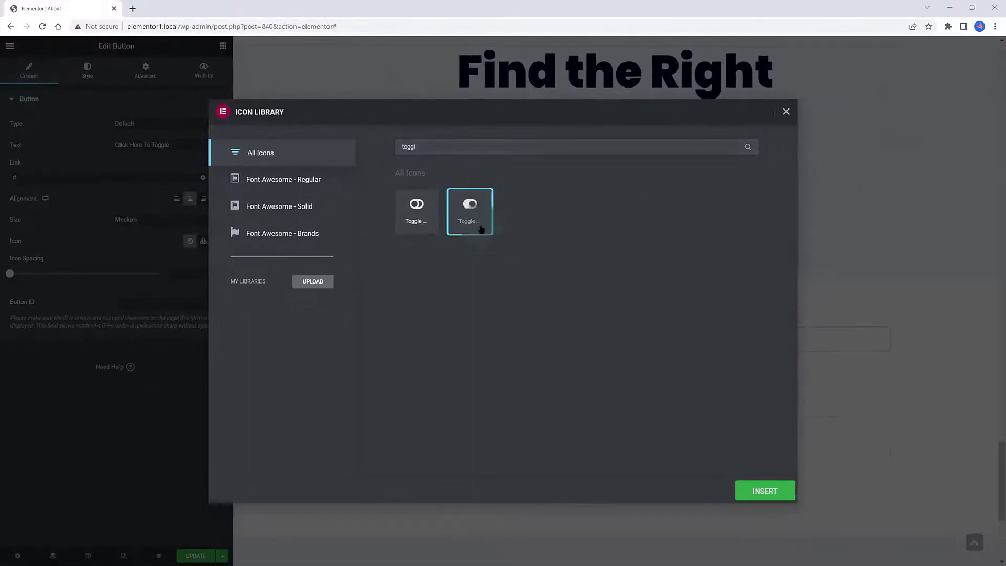
click(765, 491)
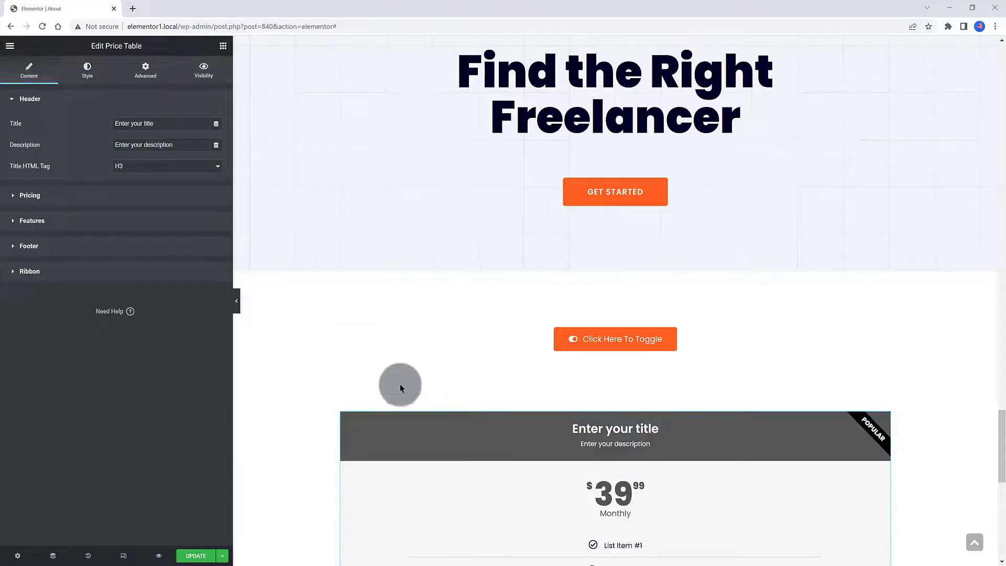
Title the price table Main Content Elements, describe Elementor & Dynamic.ooo, price 89.99.
scroll(down, 3)
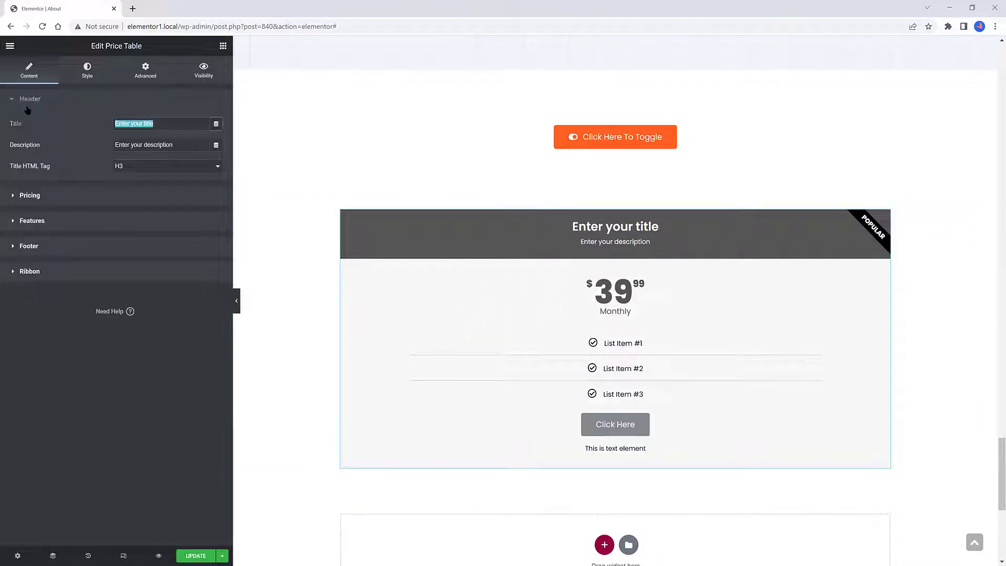
text(MAin Content Elements)
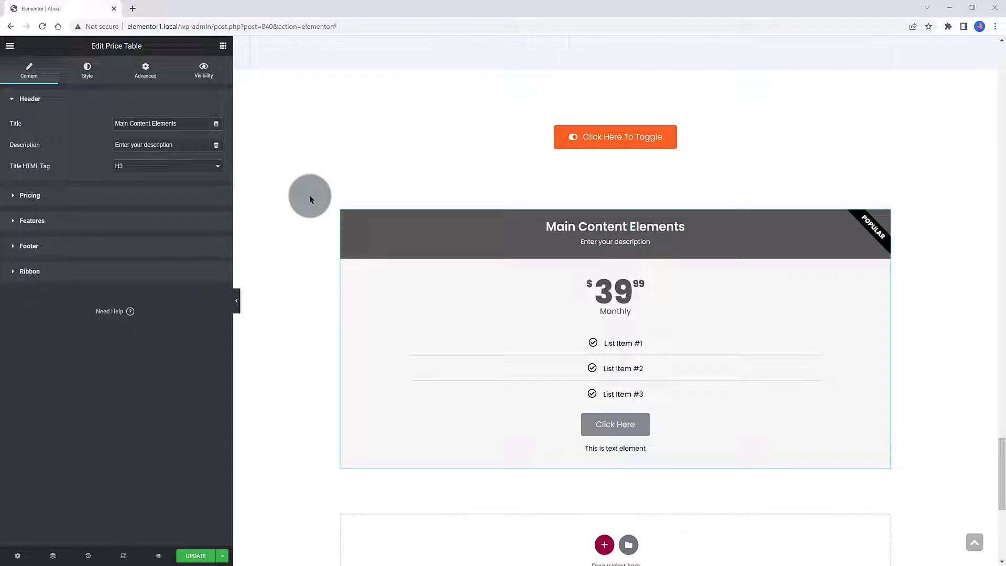
triple_click(143, 144)
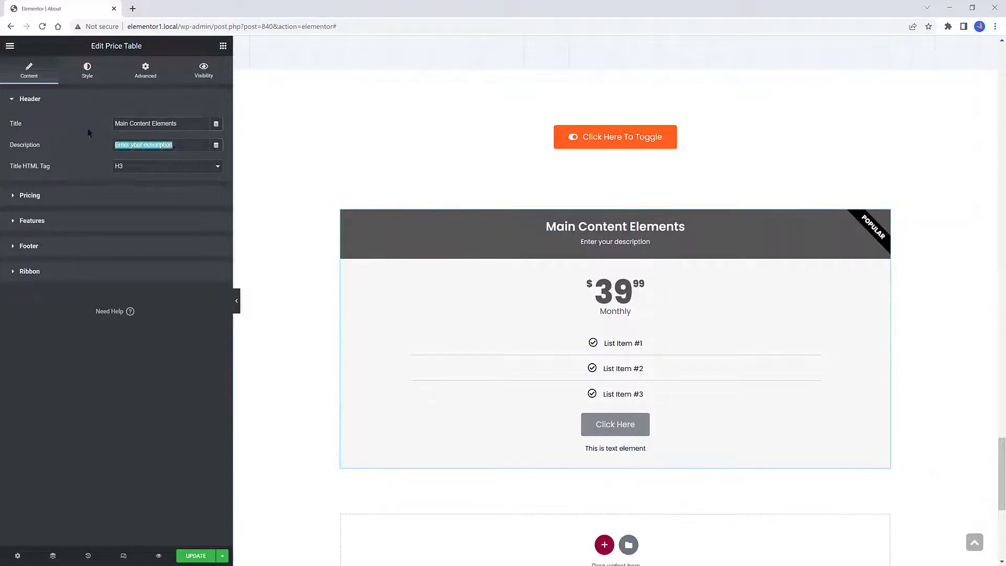
text(Elementor & Dynamic.ooo)
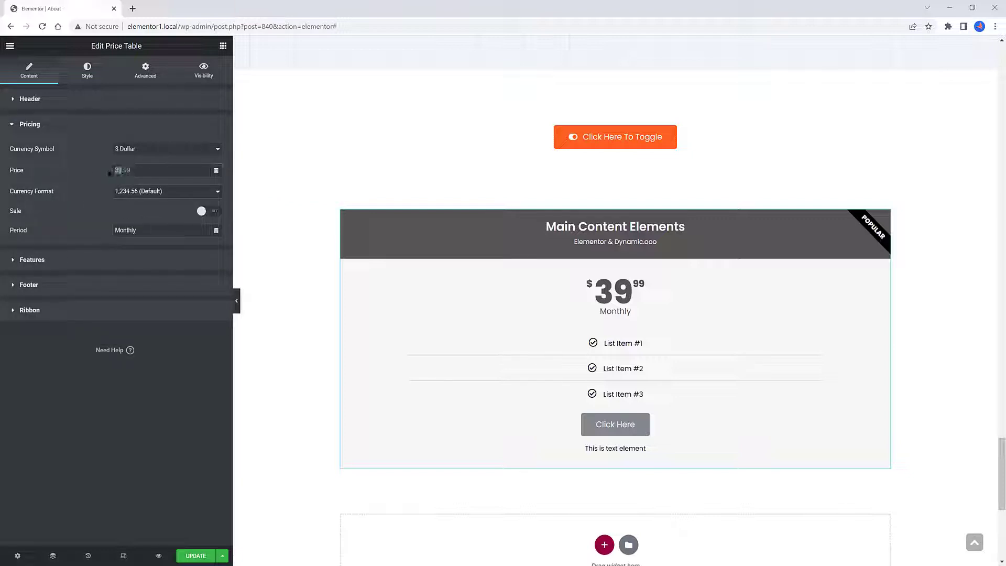
text(89.99)
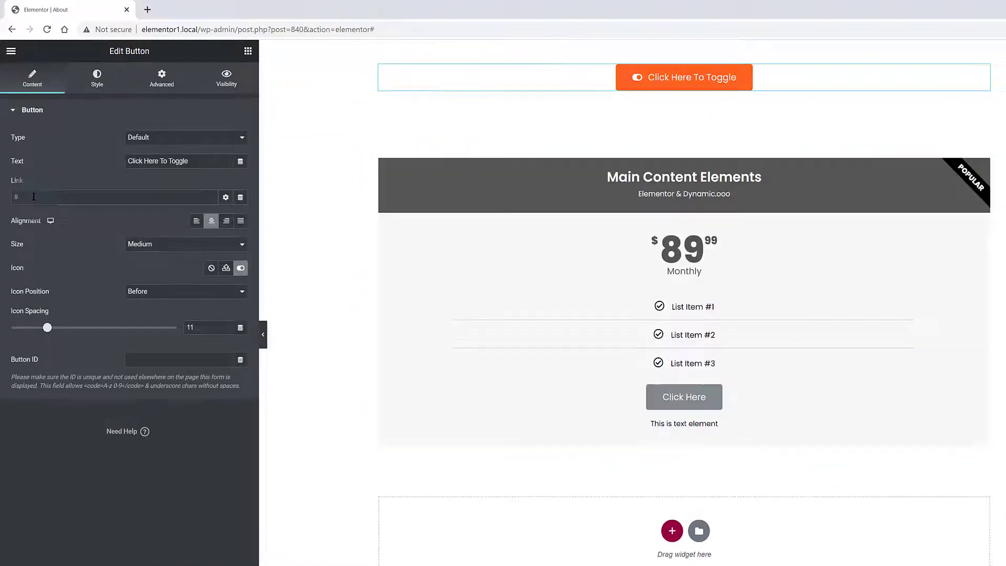
Link the toggle button to #top.
text(#top)
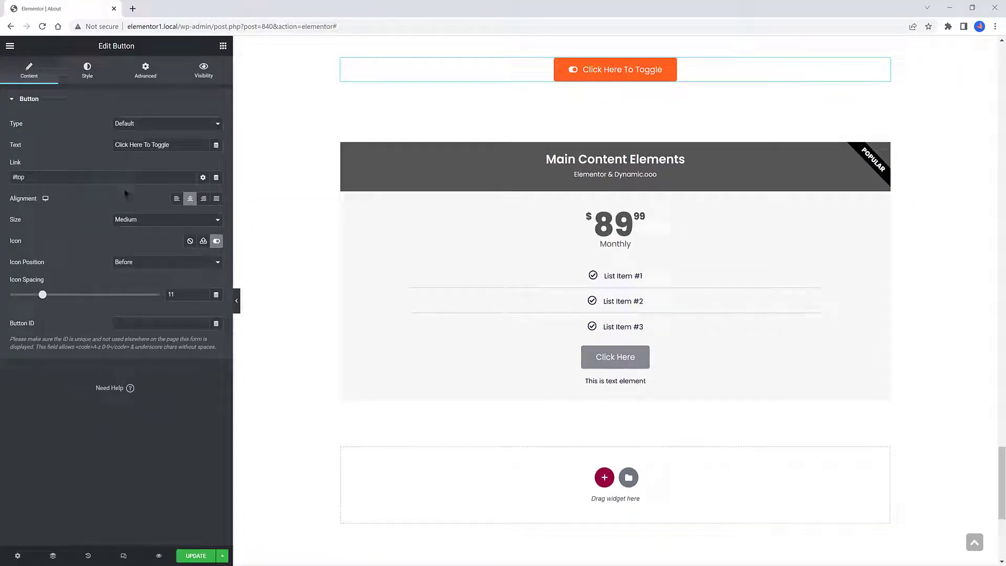
click(145, 70)
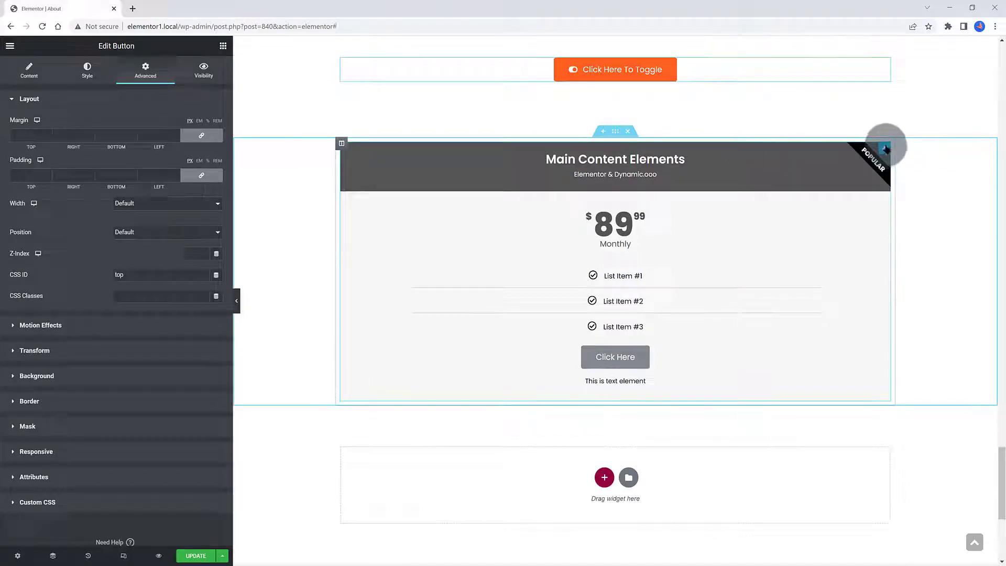
Duplicate the price table and retitle the copy After Toggle Event.
right_click(886, 149)
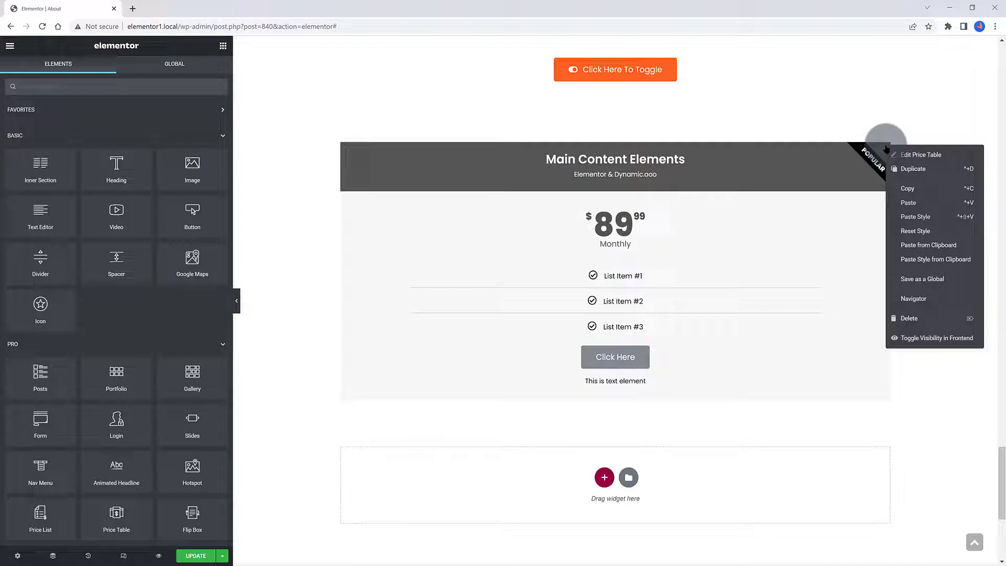
mouse_move(905, 173)
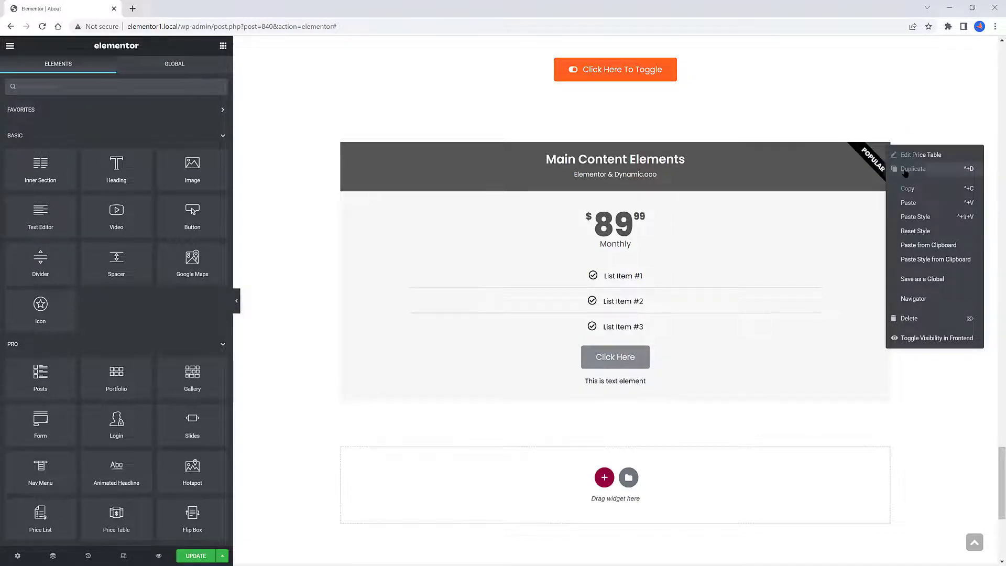
click(913, 168)
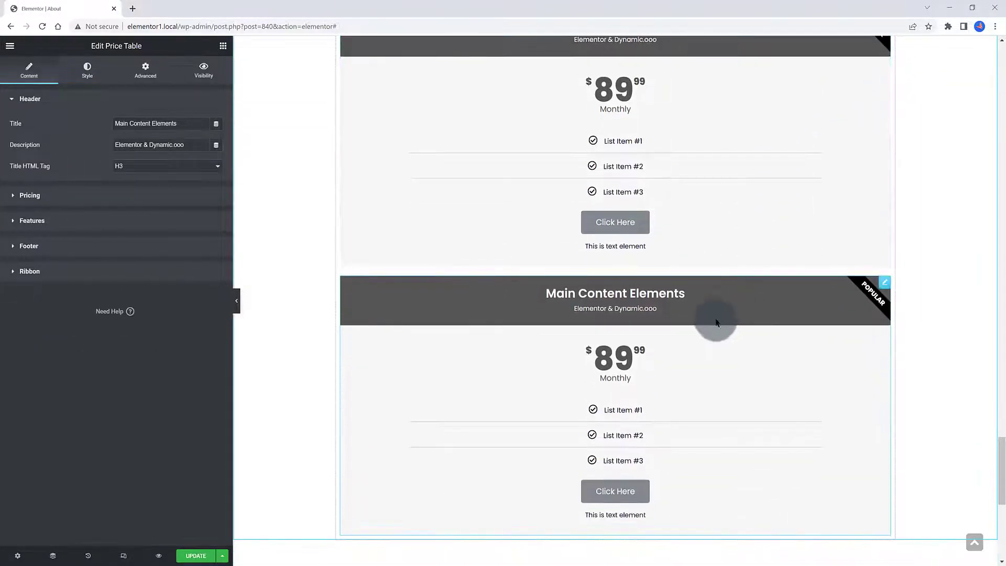
click(615, 294)
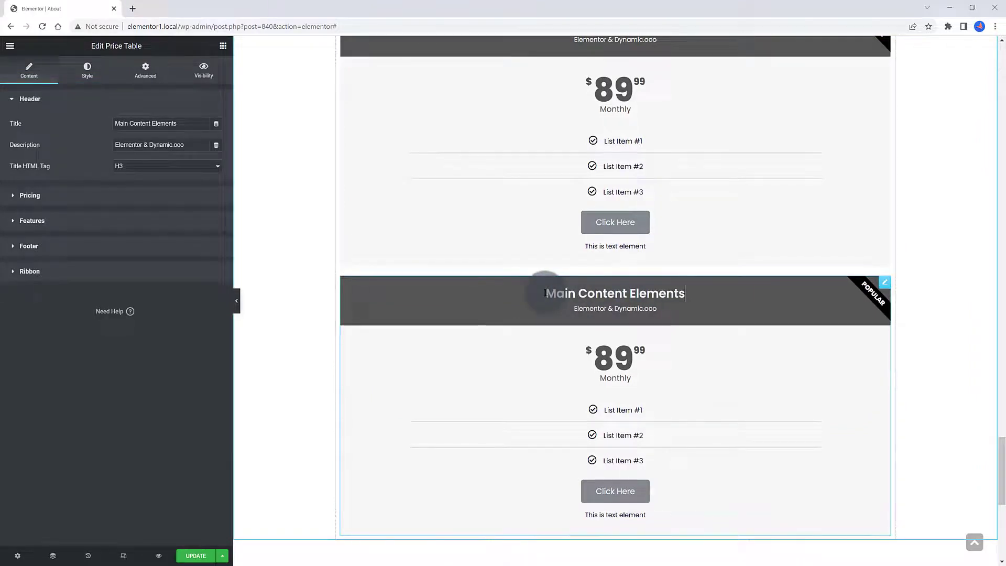
text(After T)
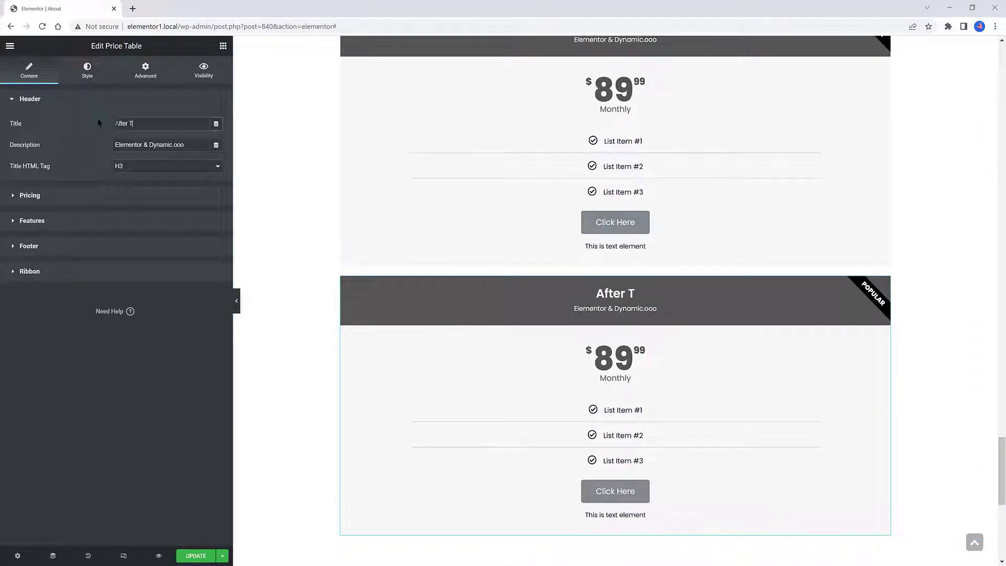
text(oggle E)
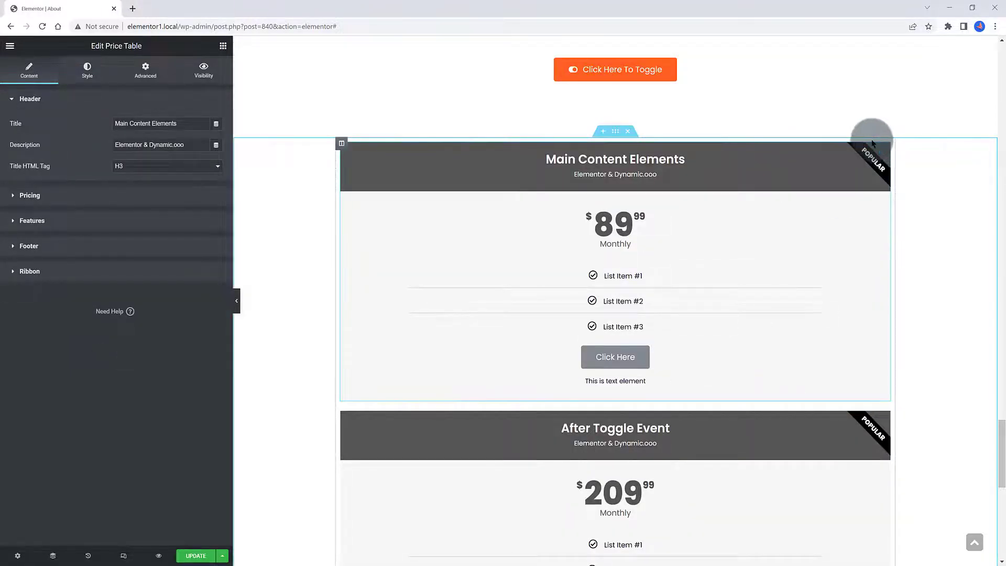
Show the Navigator and give the pricing table the CSS class num.
click(52, 555)
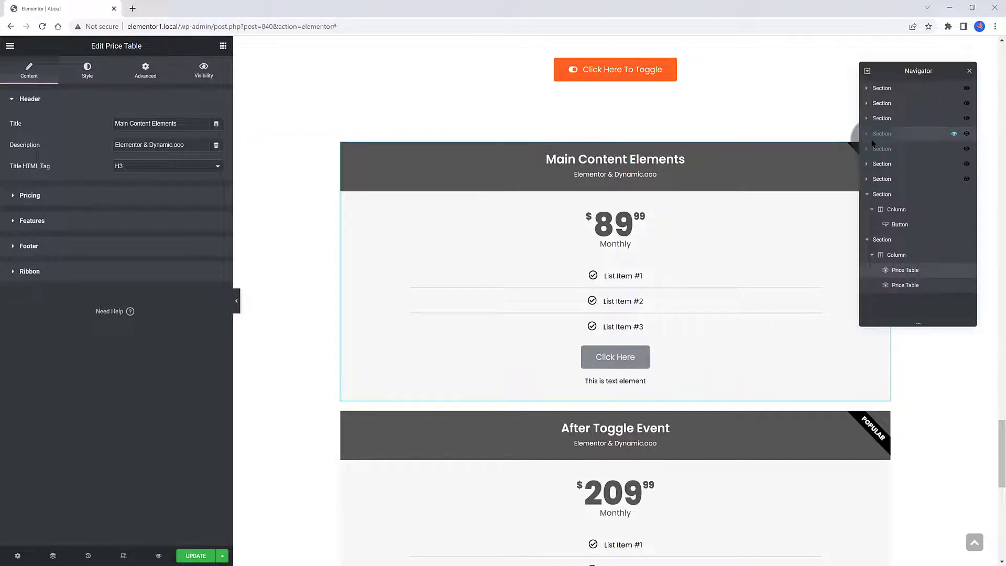
drag(917, 71, 252, 302)
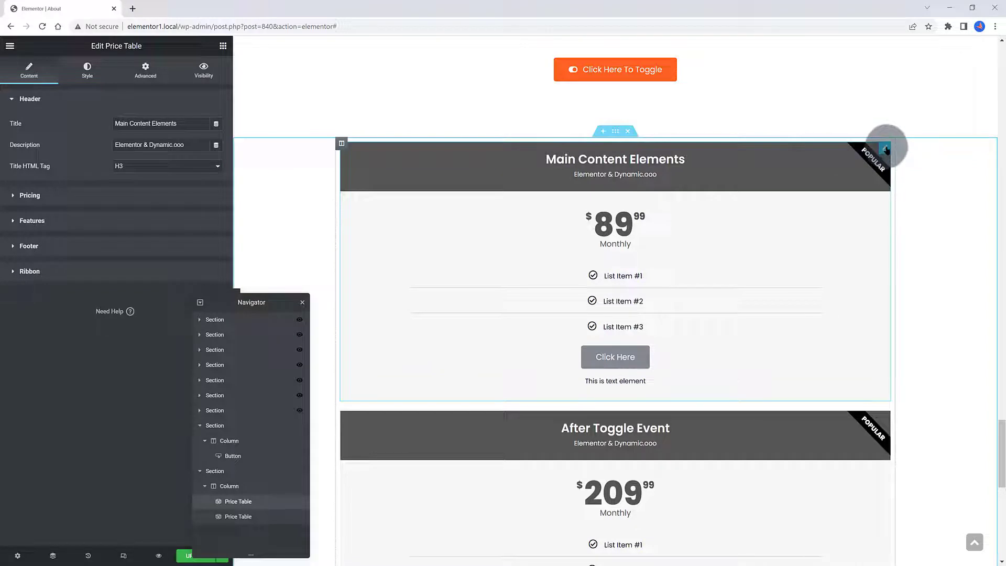
click(145, 71)
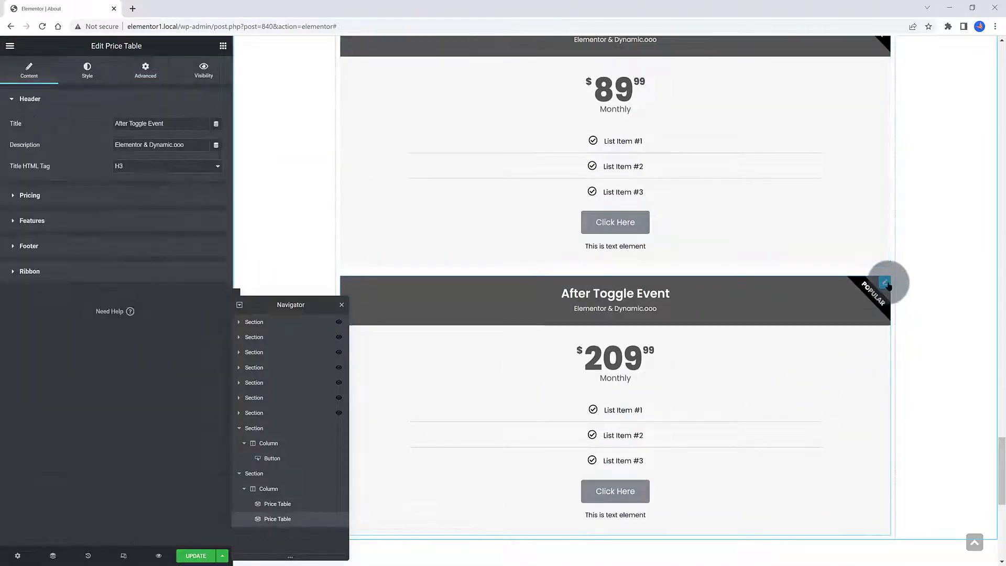
click(145, 70)
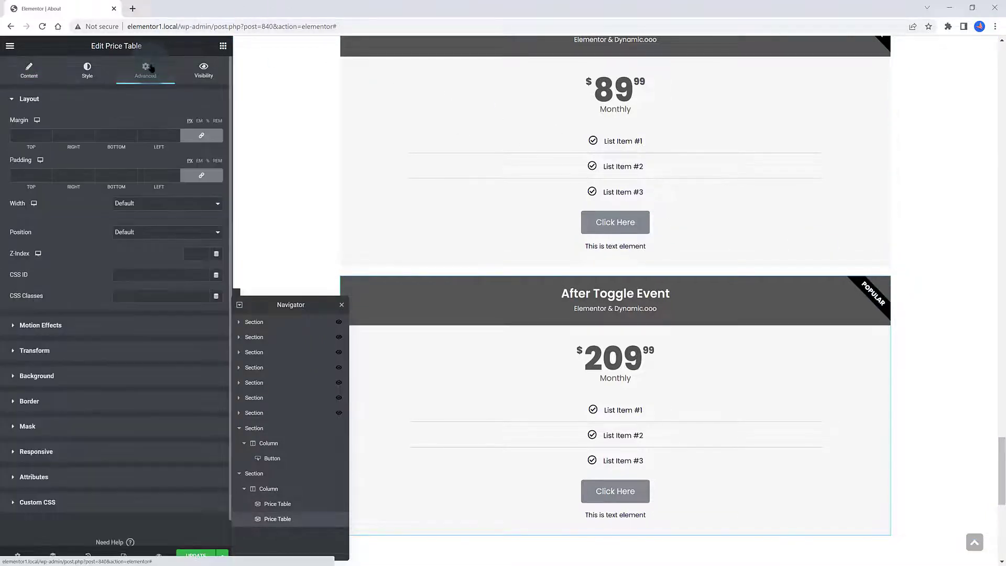
click(162, 296)
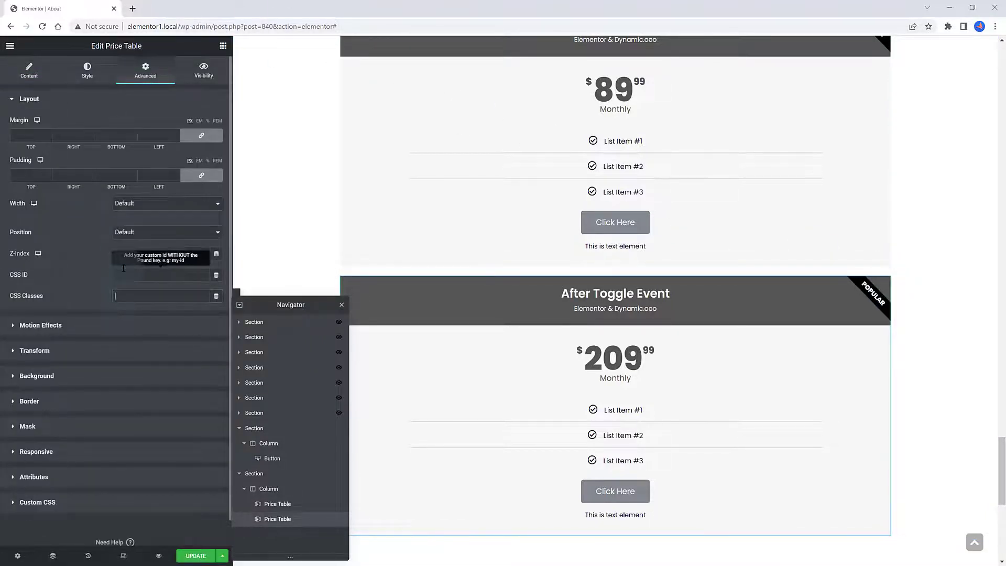
text(num)
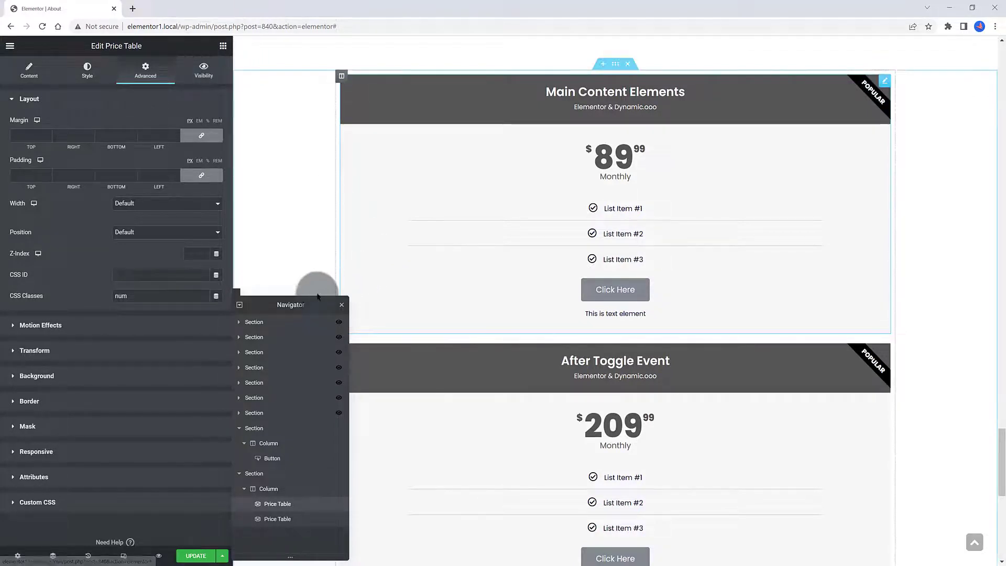
Enable Dynamic Visibility with Keep HTML on the Main Content Elements table.
click(203, 69)
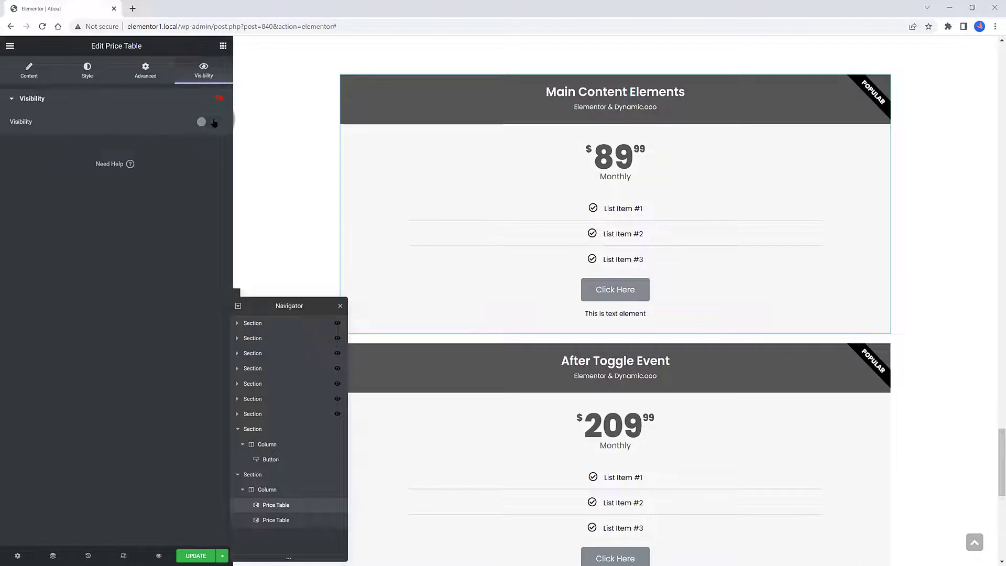
click(207, 122)
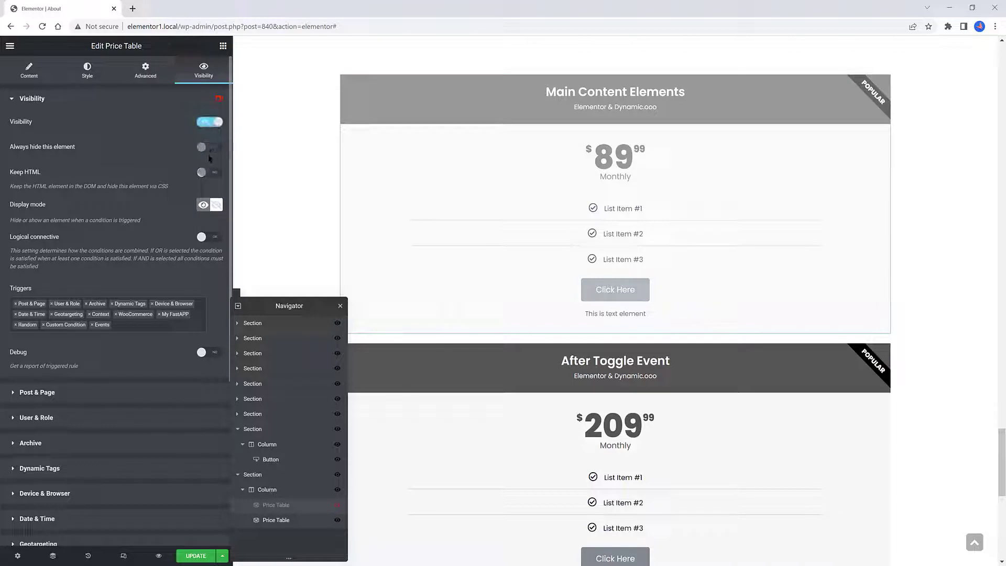
click(208, 173)
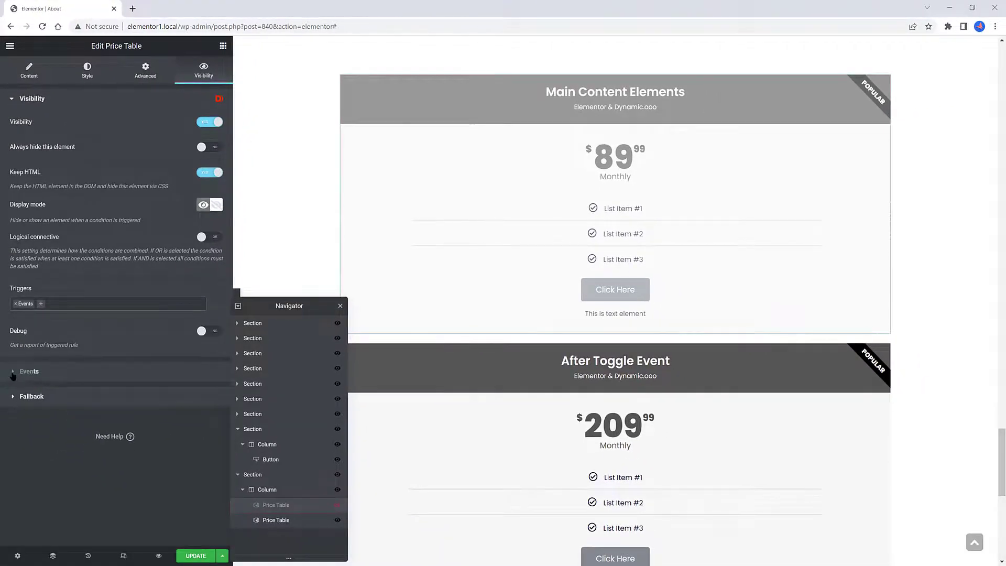
Set the table's visibility Event to click, triggered on #top.
click(29, 371)
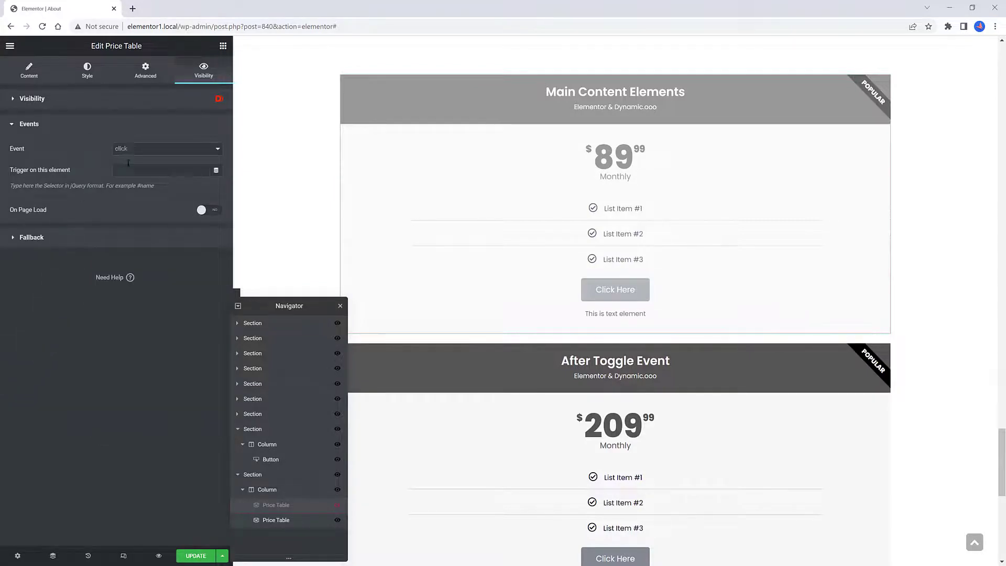
click(167, 149)
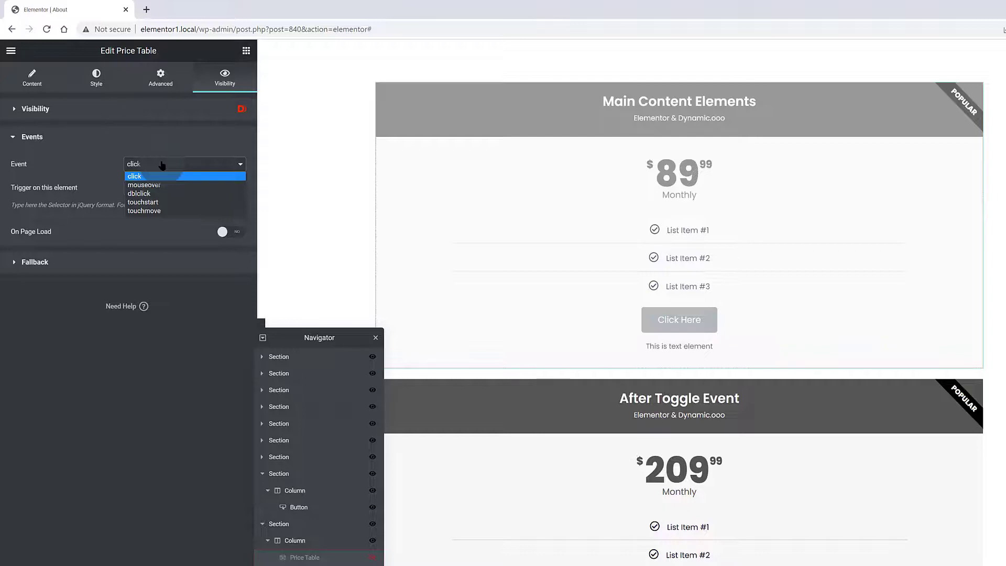
click(134, 176)
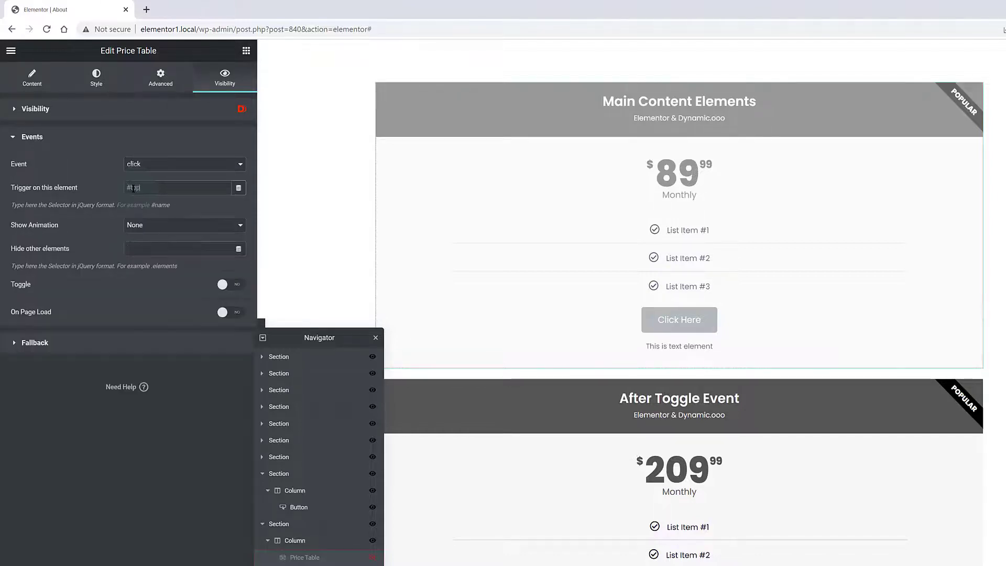
text(#top)
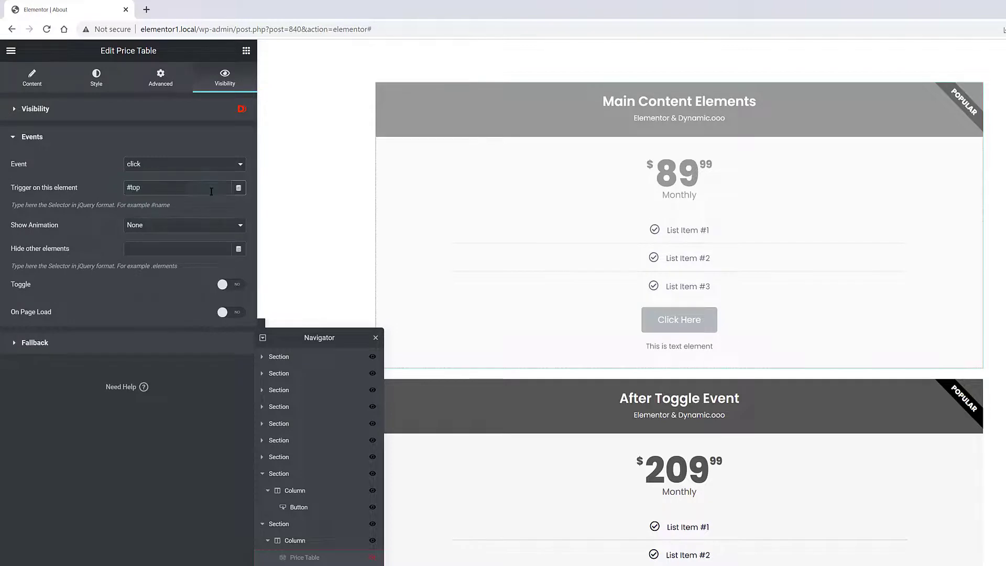
Hide other elements .num, enable Toggle, and update the page.
click(178, 248)
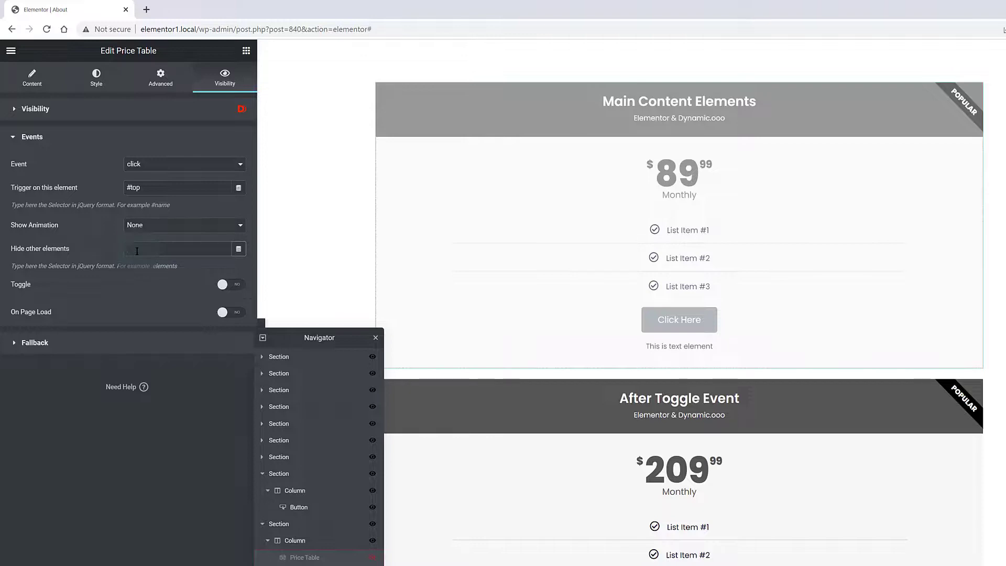
text(.num)
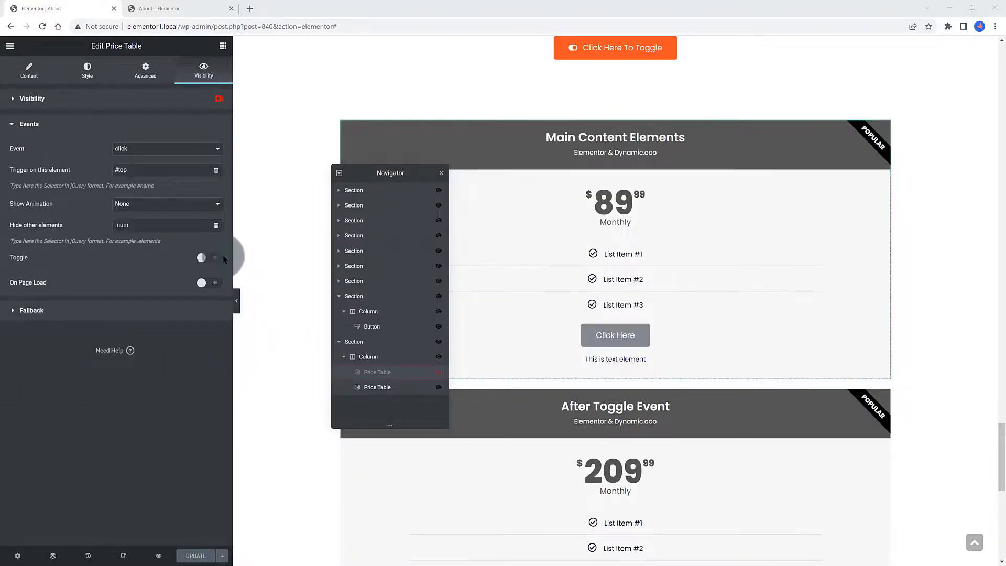
click(206, 257)
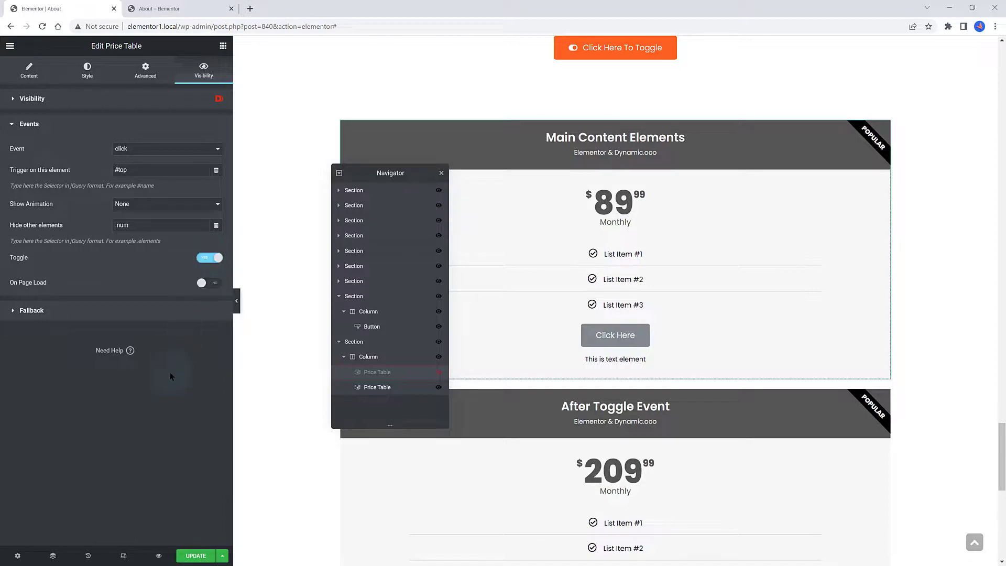
click(195, 555)
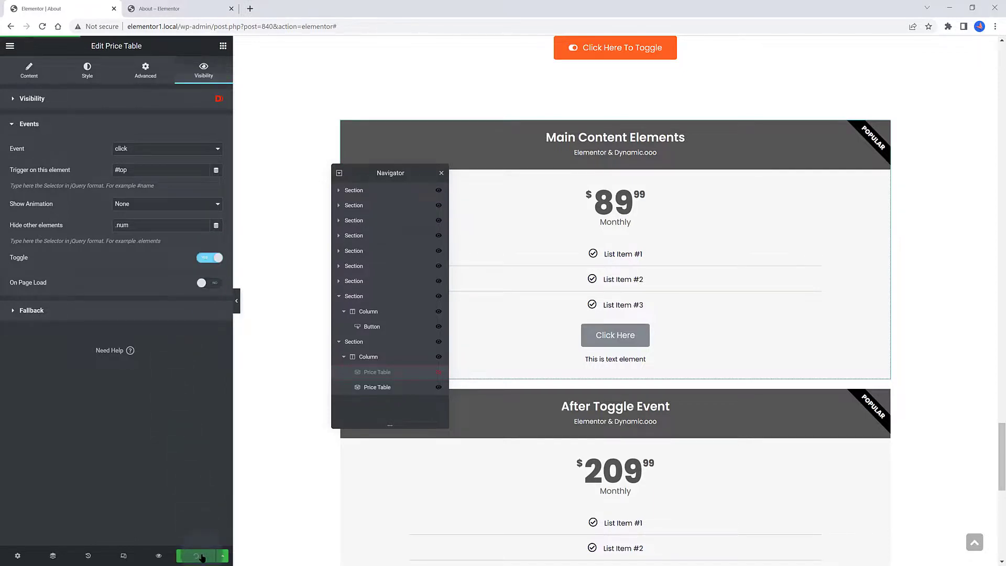
View the live About page scrolled to the toggle button above the After Toggle Event table.
click(12, 46)
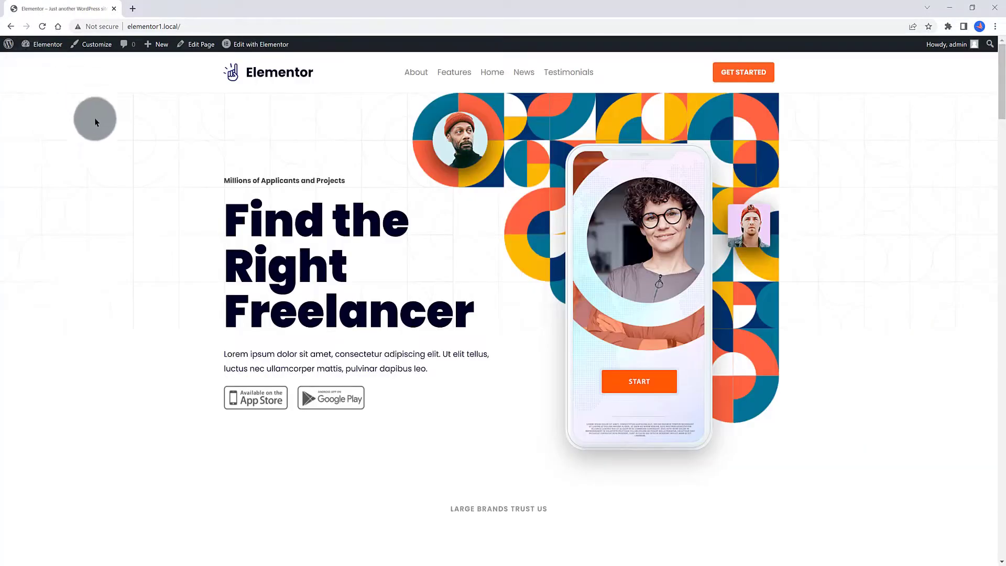
click(415, 72)
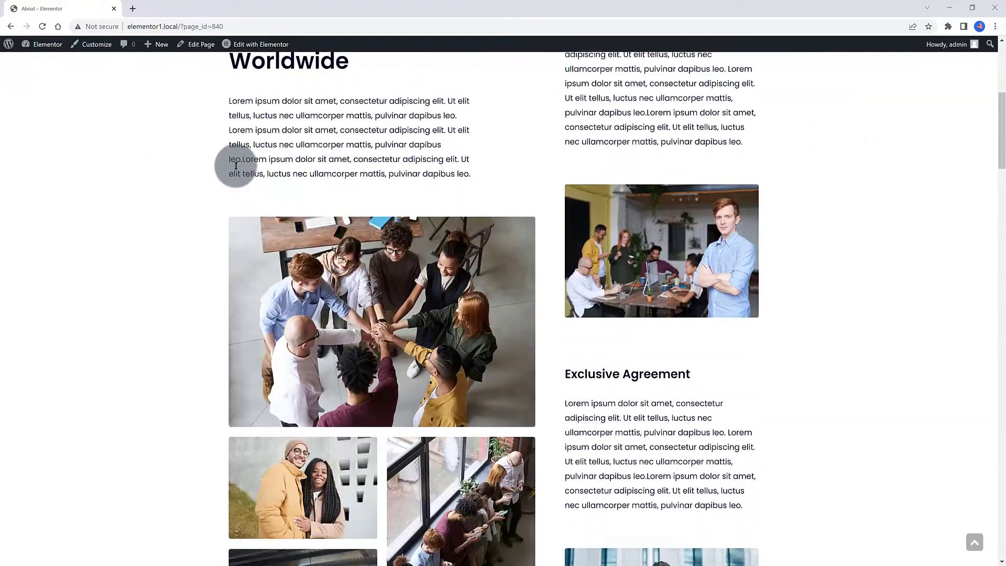
scroll(down, 3)
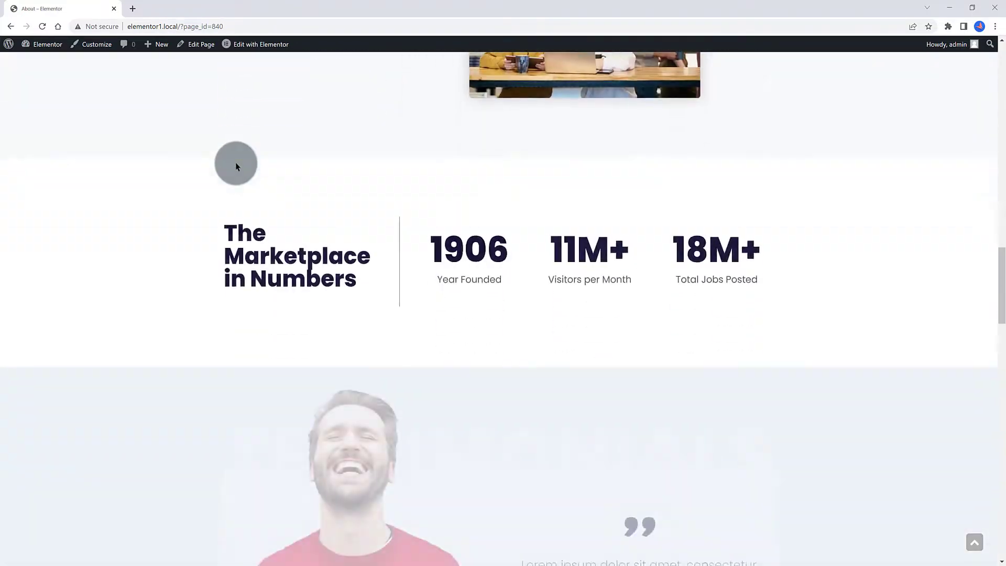
scroll(down, 3)
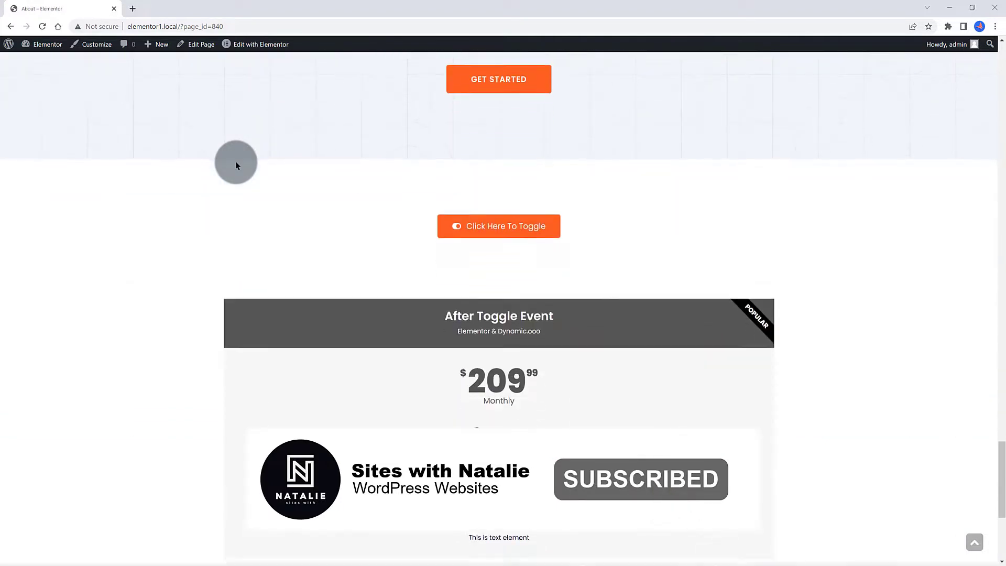
click(499, 226)
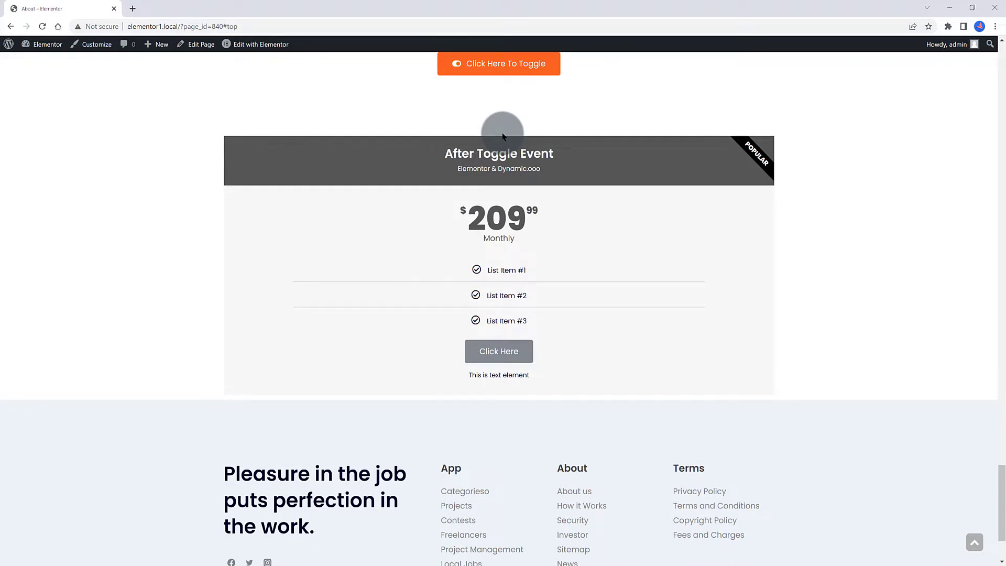
click(499, 63)
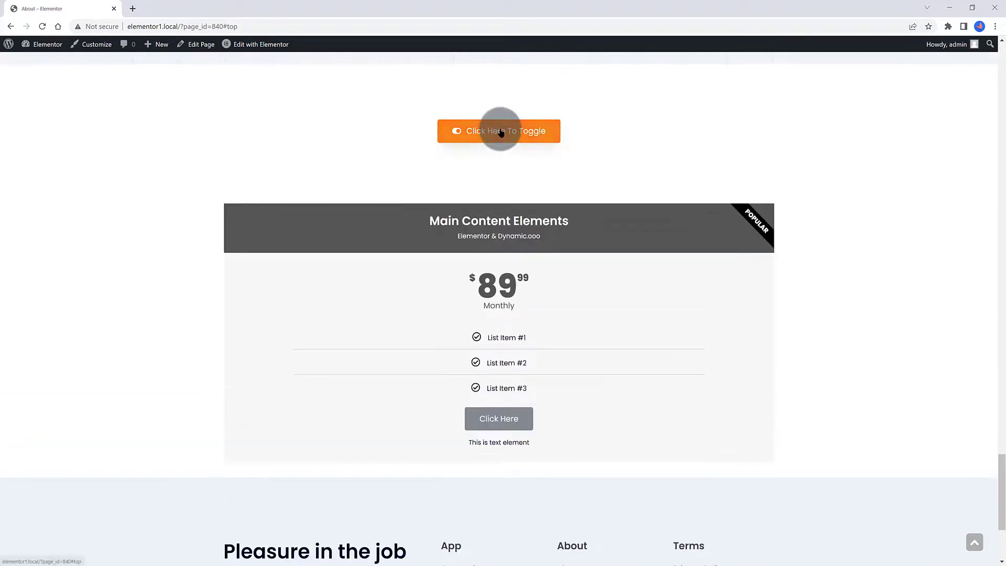
click(498, 131)
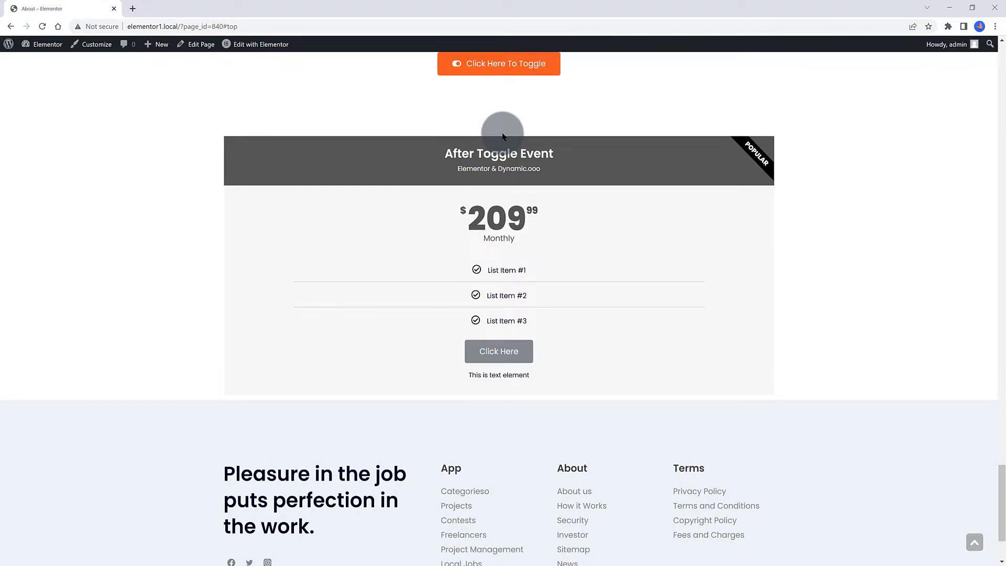
mouse_move(488, 139)
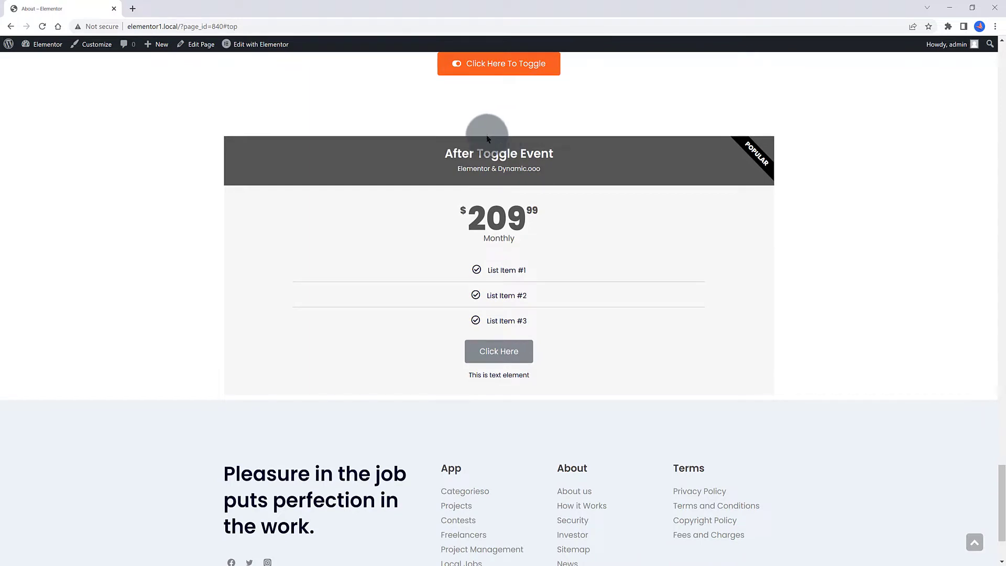